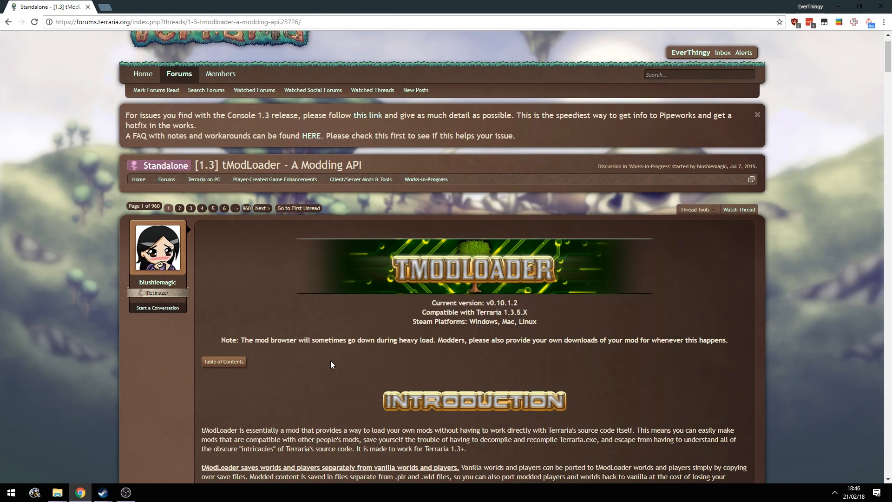
mouse_move(280, 254)
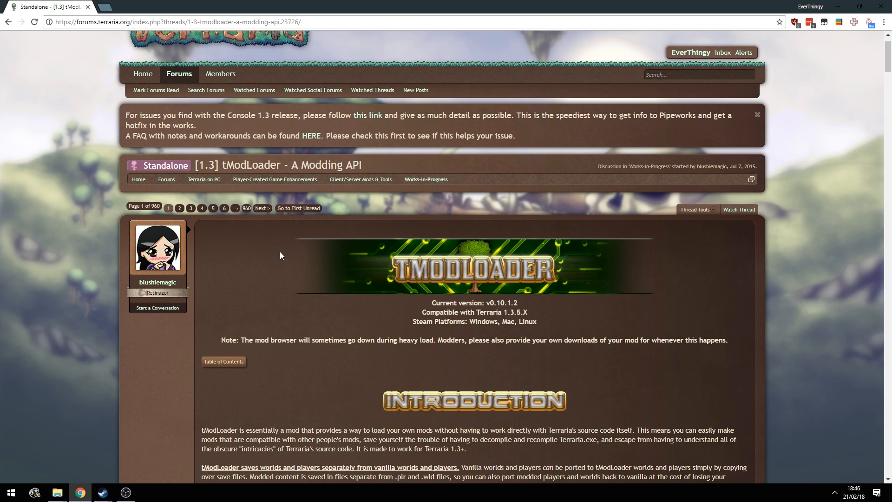
mouse_move(395, 311)
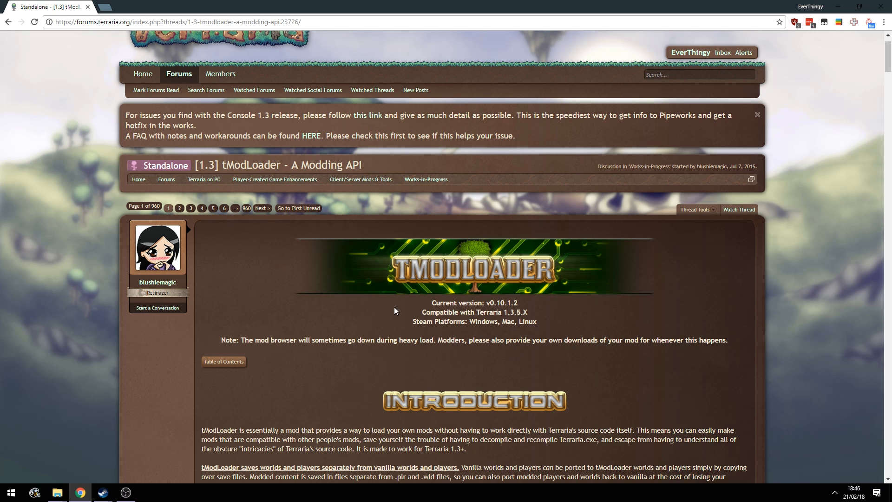
mouse_move(300, 296)
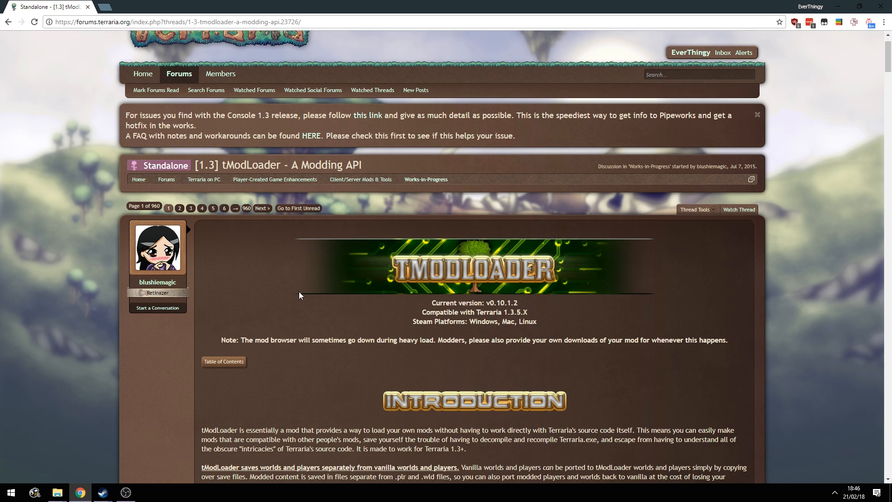
Step: Locate the tModLoader.Windows.v0.10.1.2 folder on the Desktop and open it
scroll(down, 3)
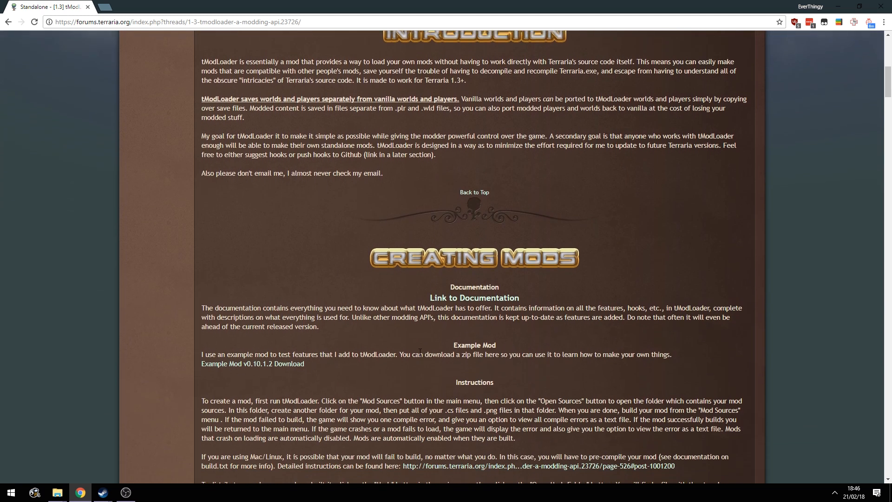
scroll(down, 3)
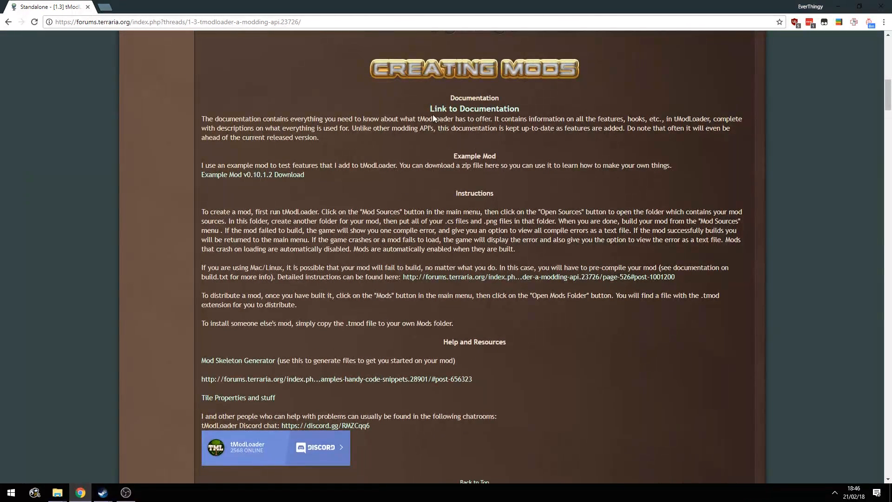
scroll(down, 3)
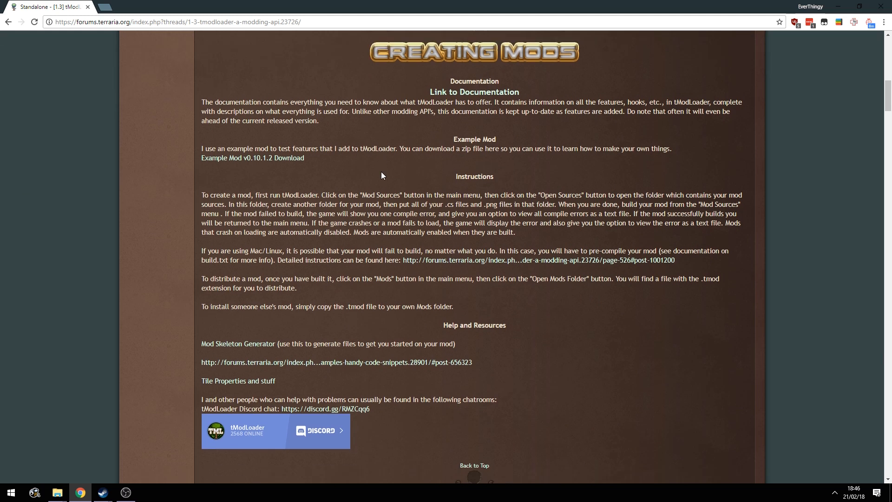
scroll(down, 3)
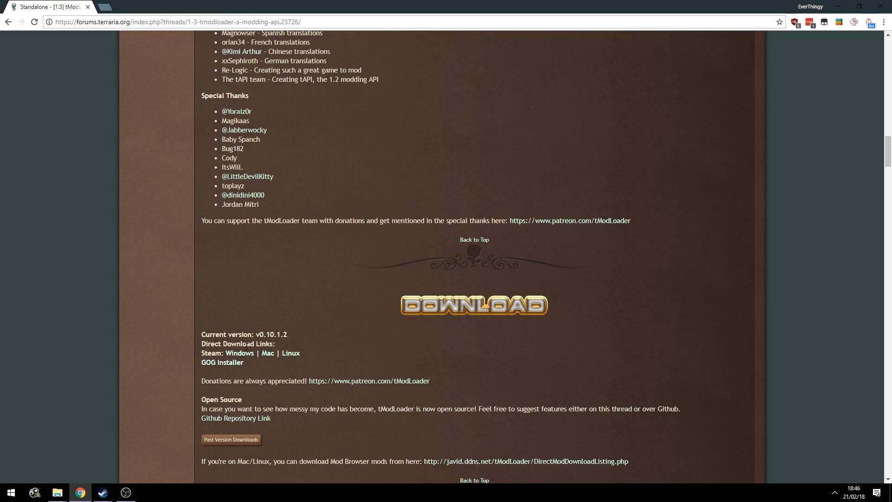
mouse_move(267, 353)
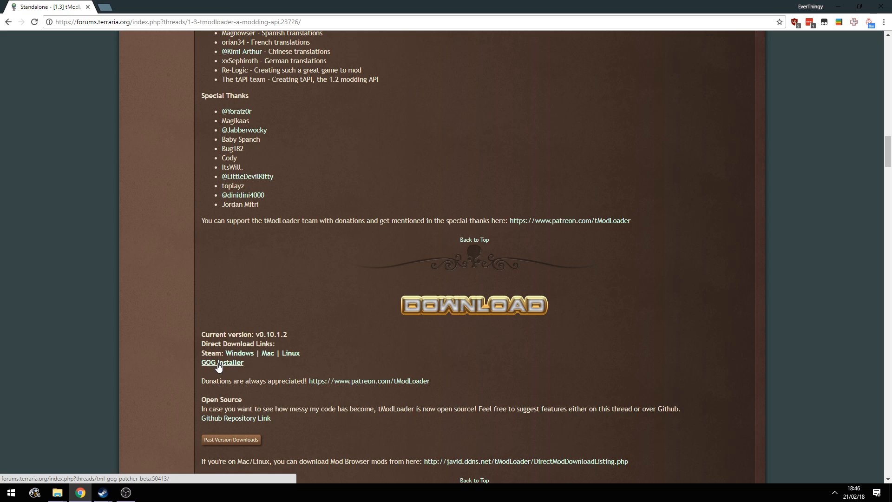
mouse_move(302, 339)
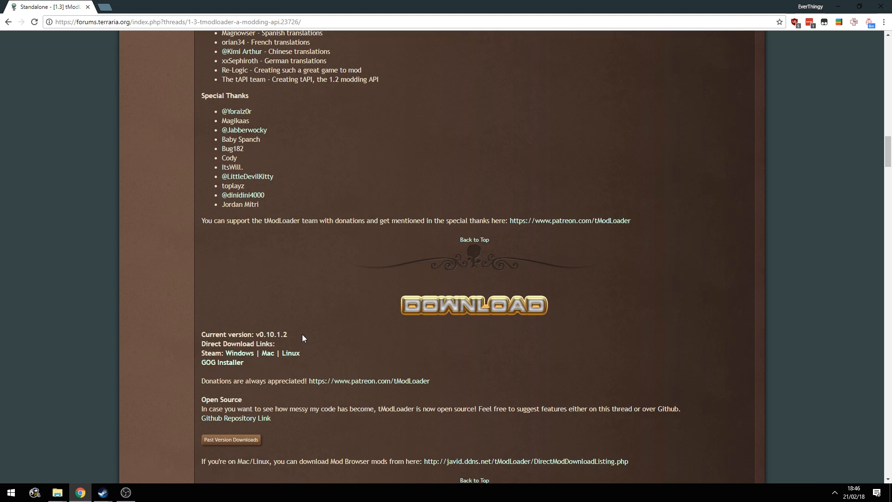
mouse_move(223, 363)
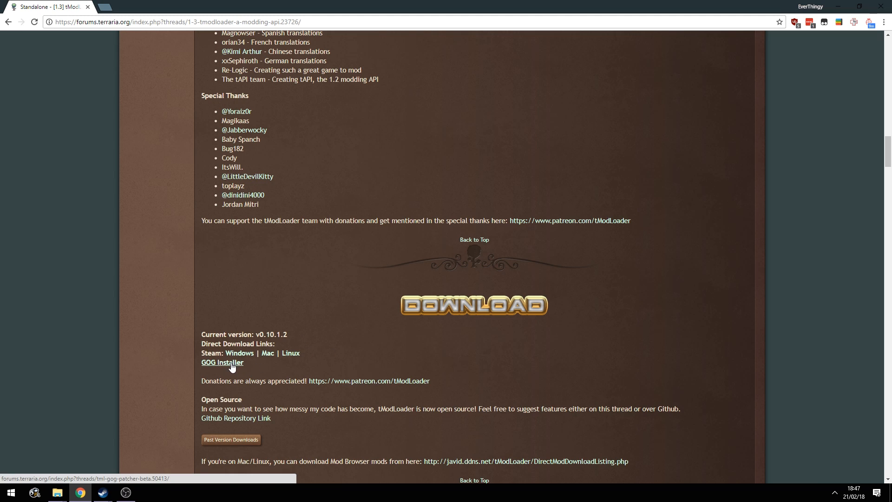
mouse_move(241, 364)
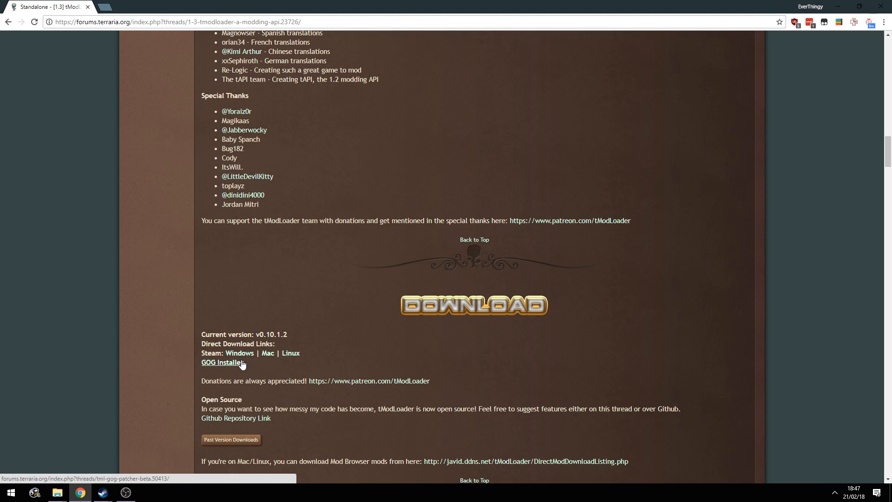
mouse_move(257, 369)
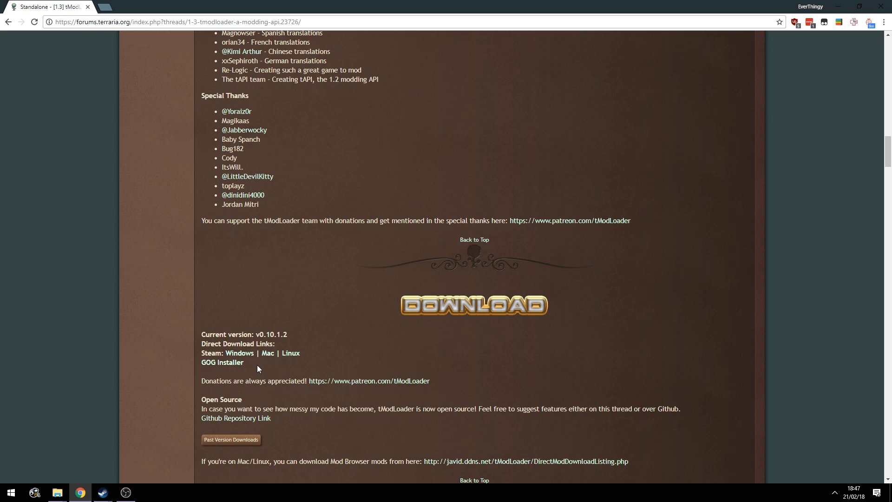
mouse_move(265, 371)
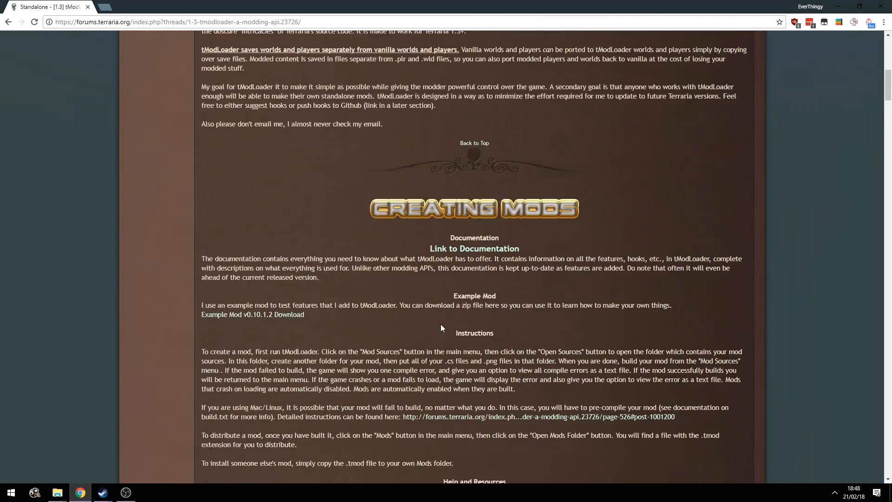
scroll(down, 3)
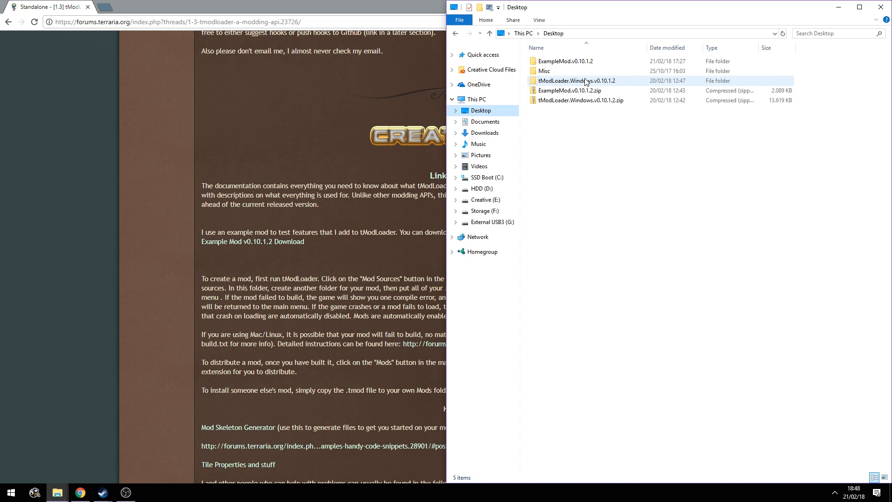
mouse_move(579, 80)
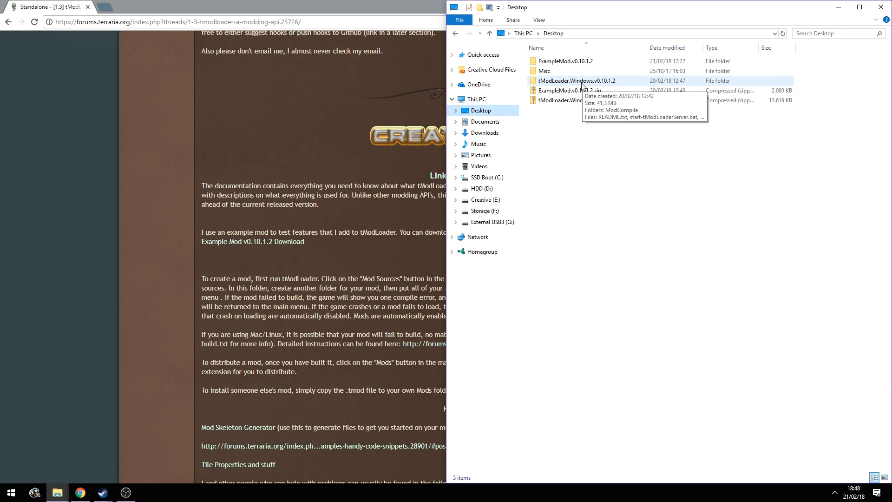
mouse_move(585, 113)
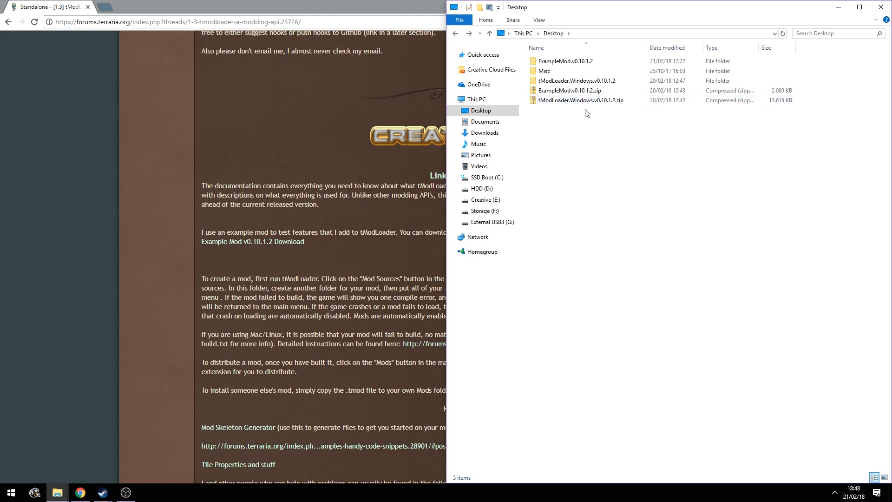
click(574, 80)
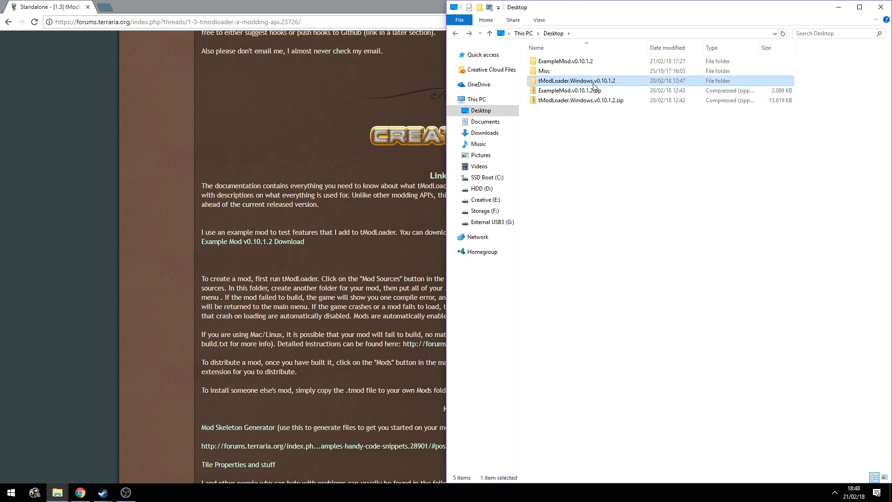
double_click(577, 80)
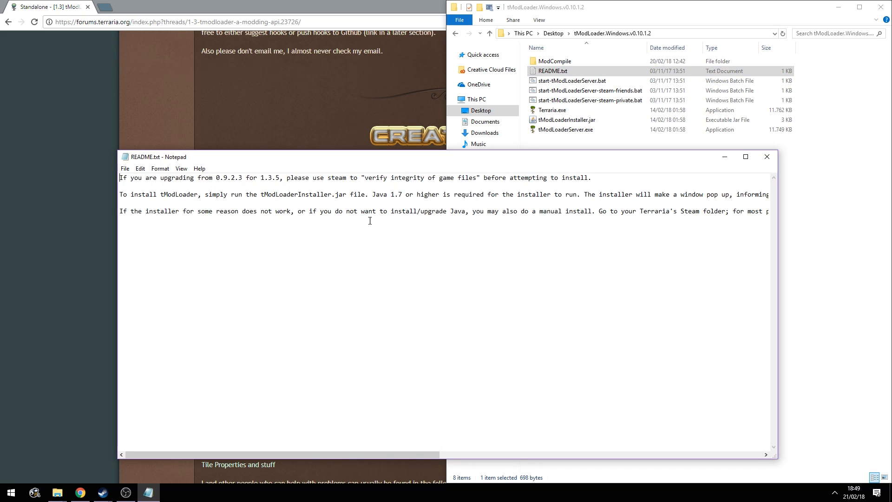
mouse_move(452, 165)
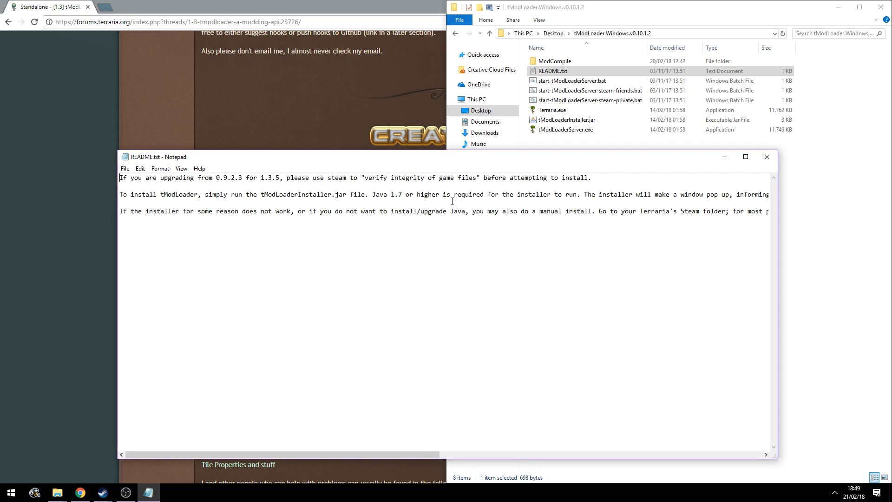
Step: Read README.txt in Notepad, scrolling sideways to the manual-install Steam folder path
click(567, 119)
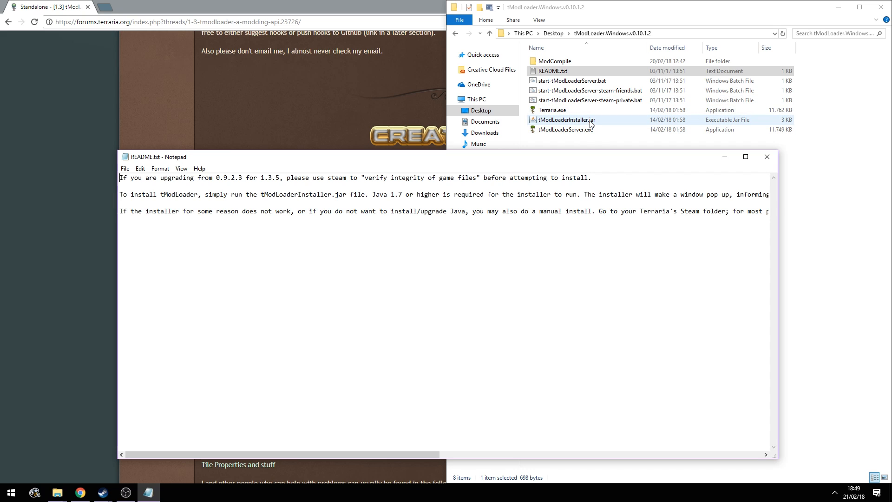
mouse_move(626, 121)
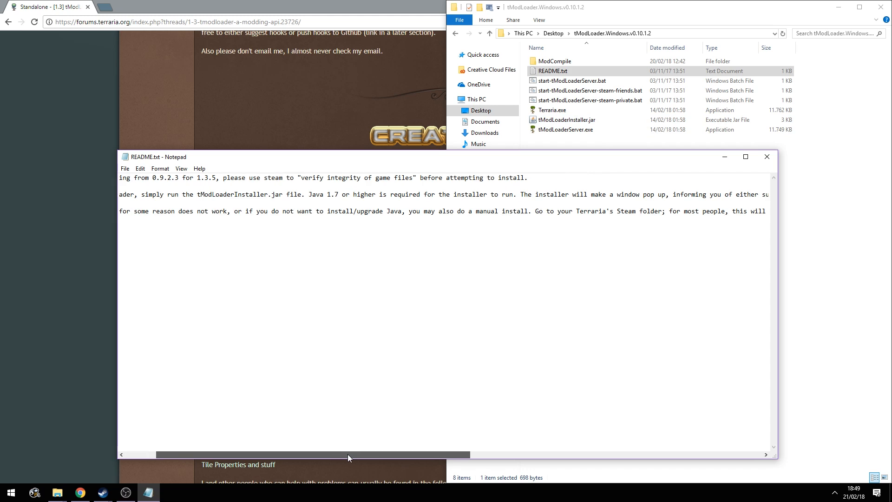
drag(349, 454, 463, 454)
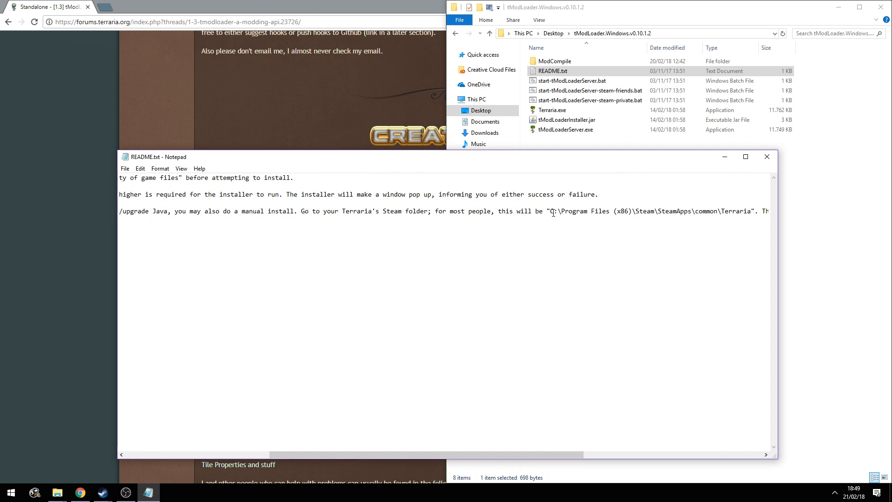
drag(549, 211, 632, 211)
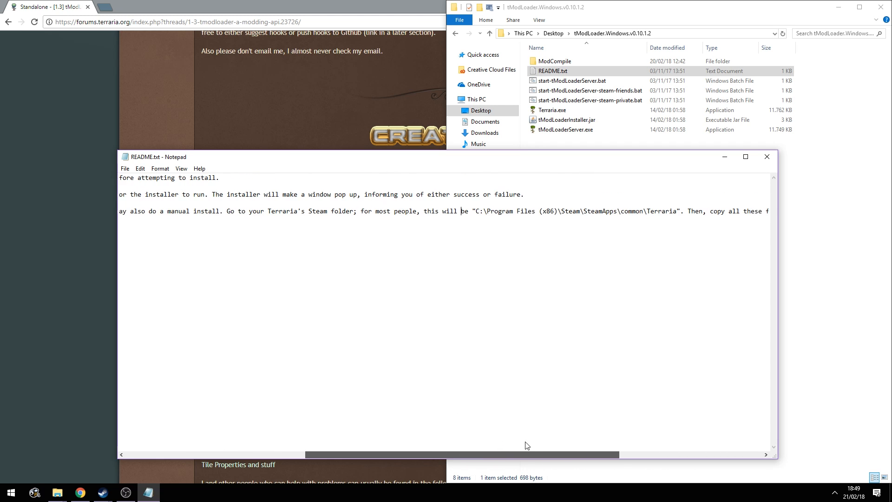
scroll(right, 3)
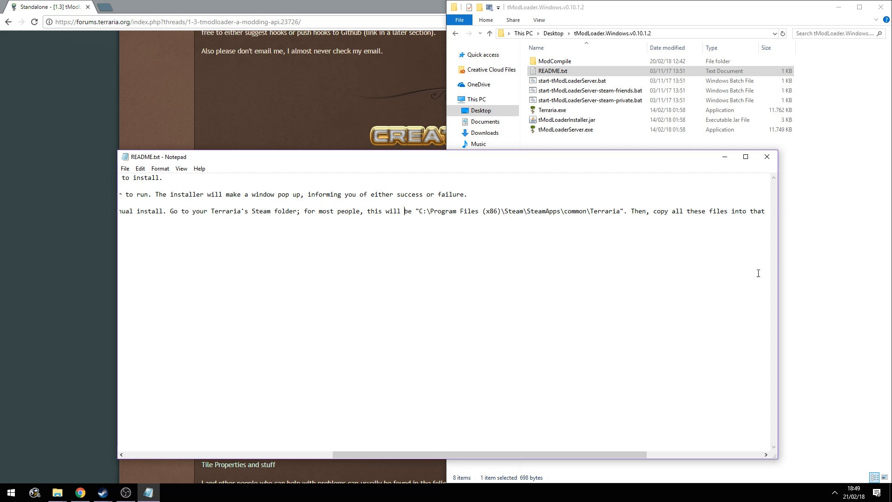
mouse_move(810, 240)
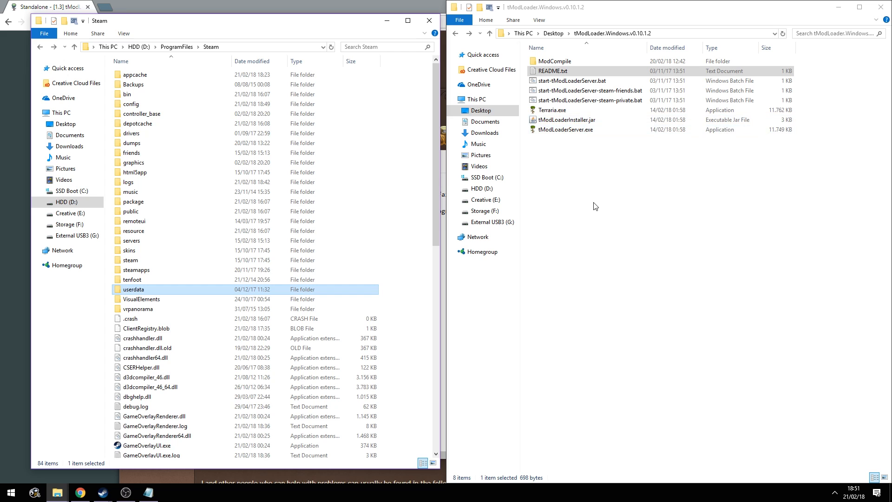
mouse_move(558, 201)
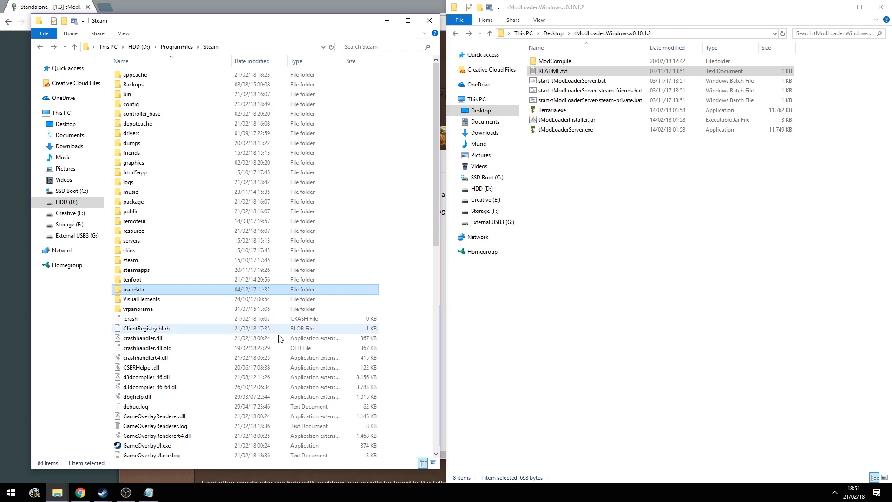
Step: Browse into steamapps, common and Terraria to reach the game's install folder
click(552, 71)
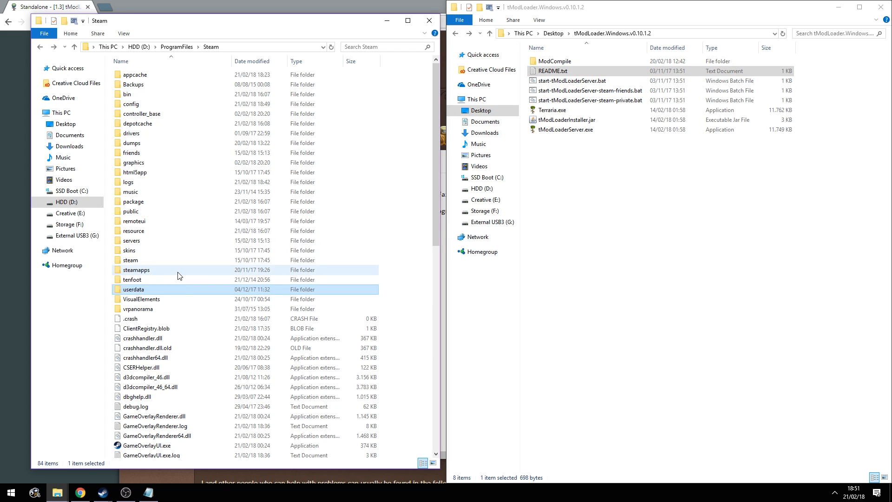
double_click(137, 269)
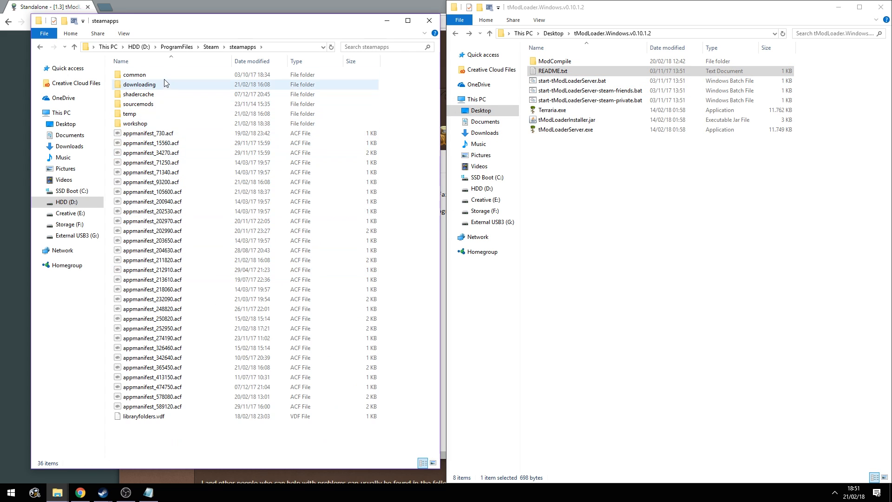
double_click(134, 75)
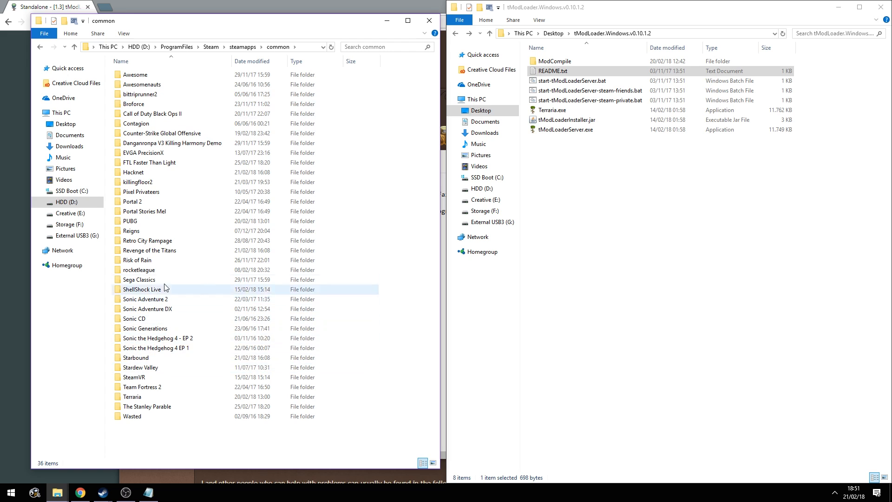
double_click(132, 397)
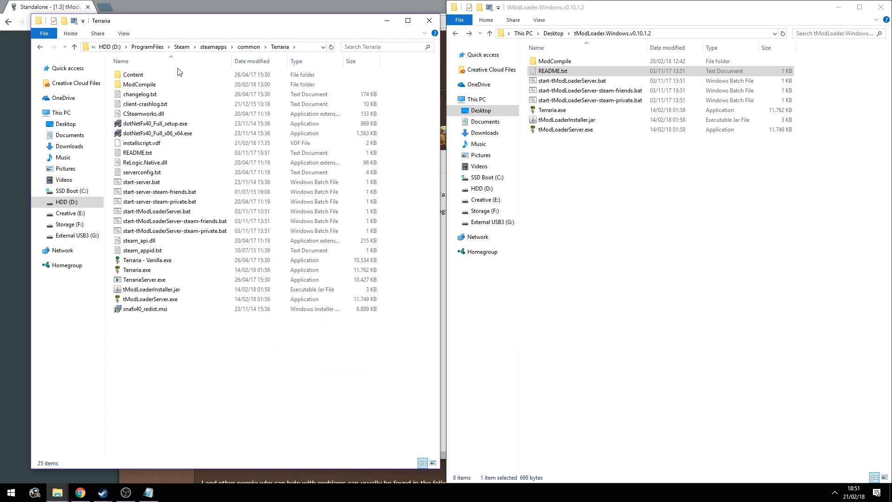
mouse_move(209, 303)
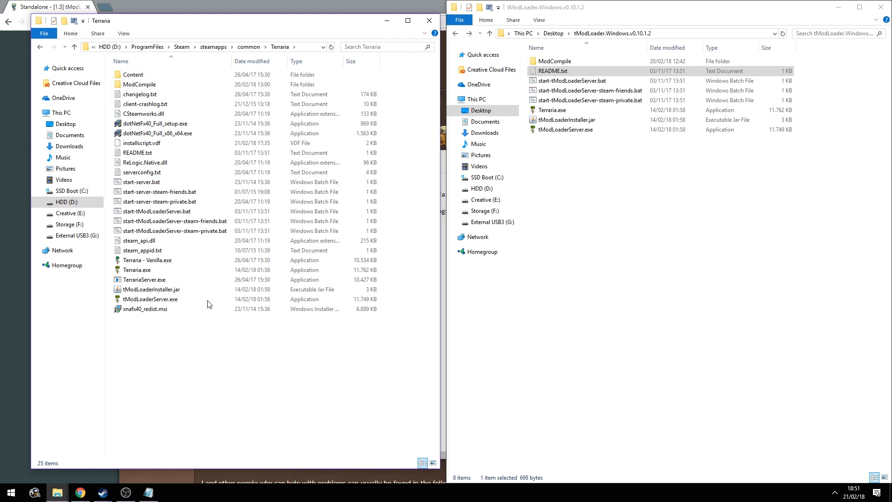
click(139, 85)
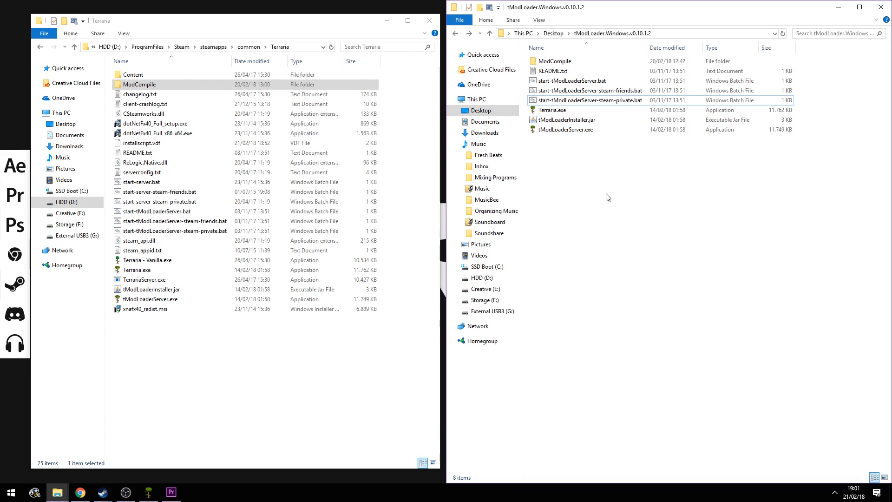
mouse_move(587, 167)
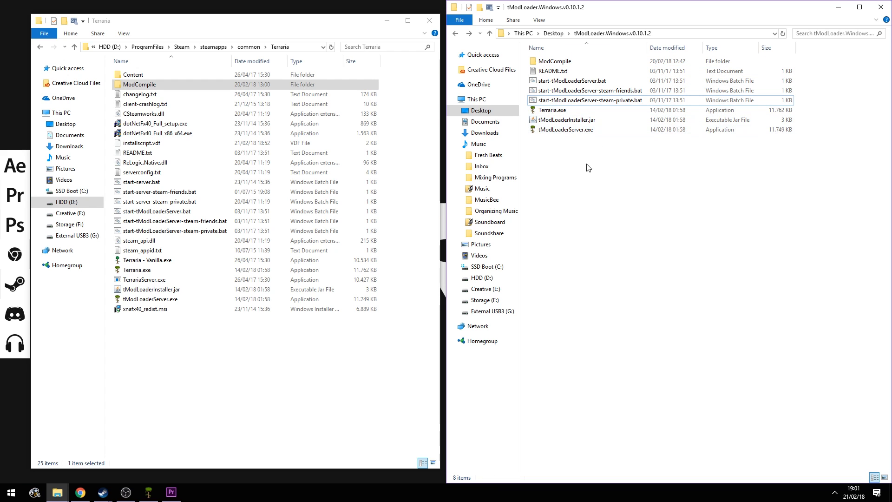
Step: Rename the original vanilla executable to Terraria.exe
click(145, 280)
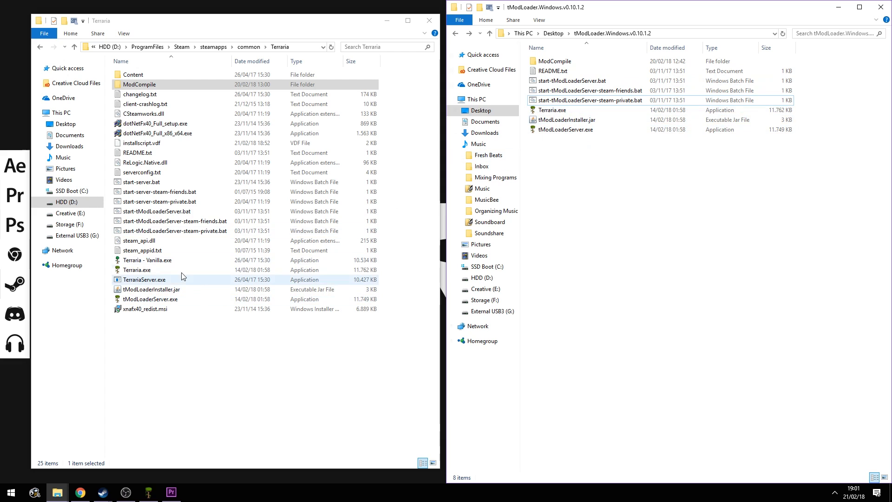
click(148, 261)
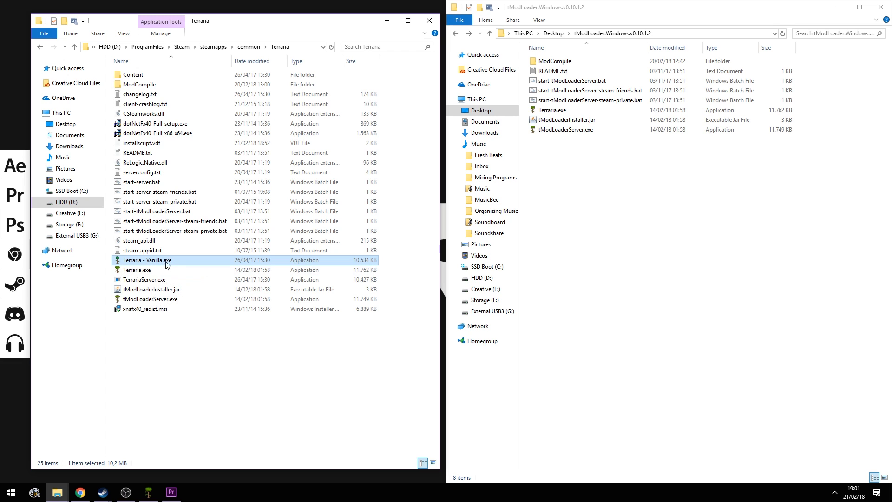
click(137, 270)
text( - Modde)
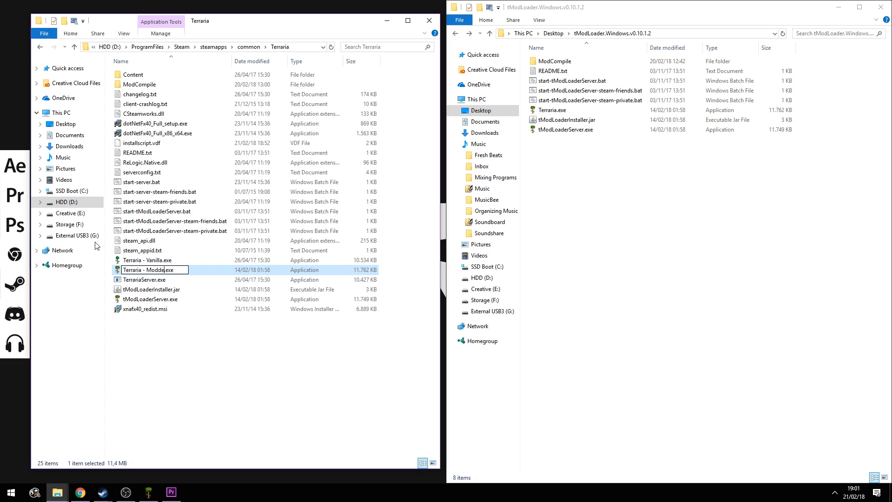
right_click(149, 270)
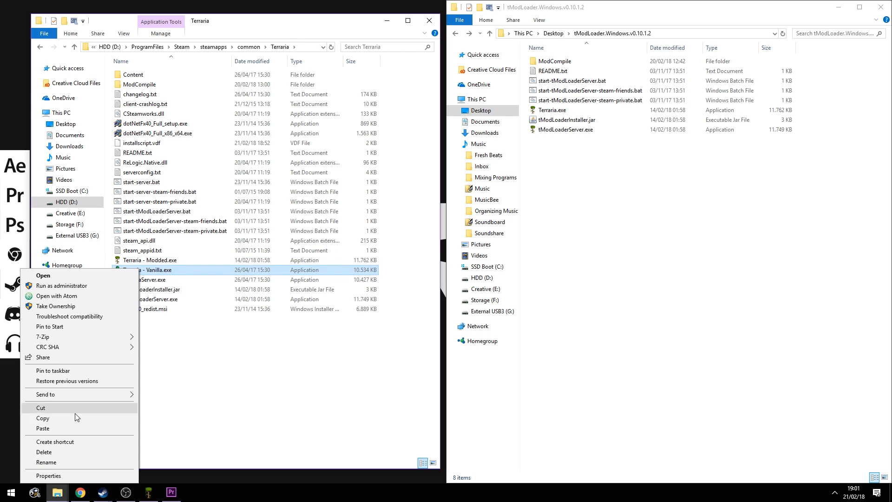
click(47, 462)
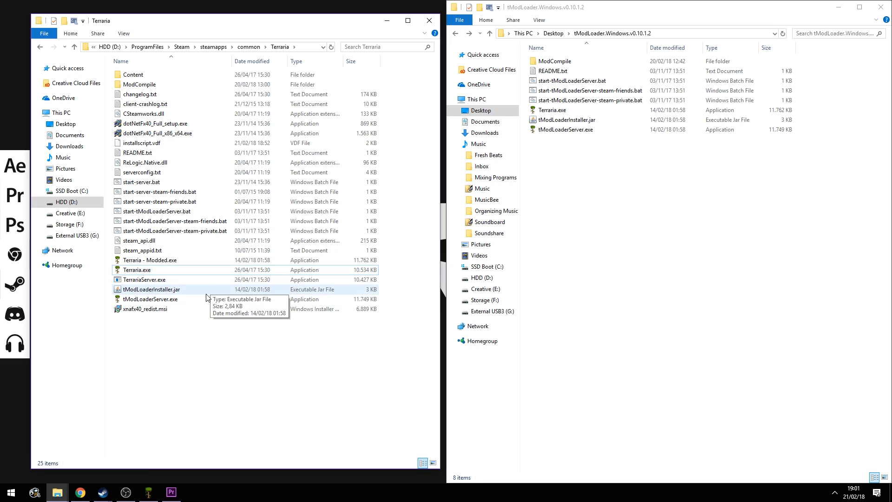
Step: Launch the unmodded Terraria.exe, then restore the names Terraria - Vanilla.exe and Terraria.exe
click(136, 269)
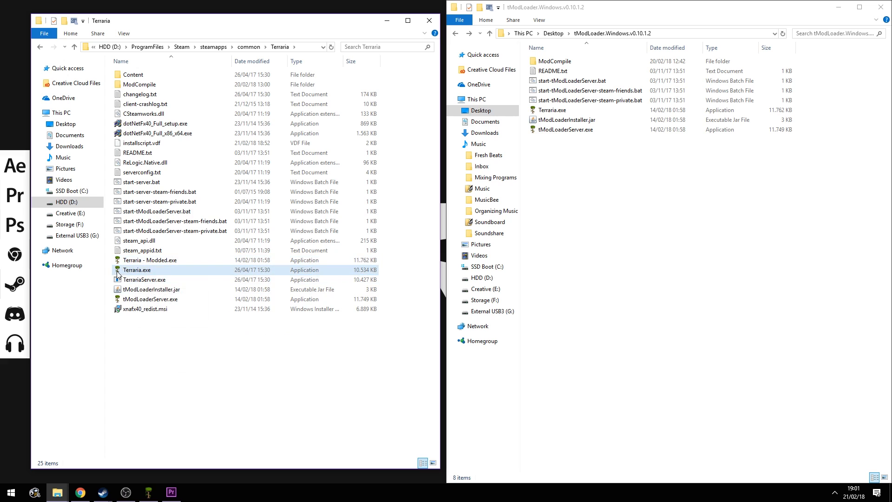
double_click(137, 269)
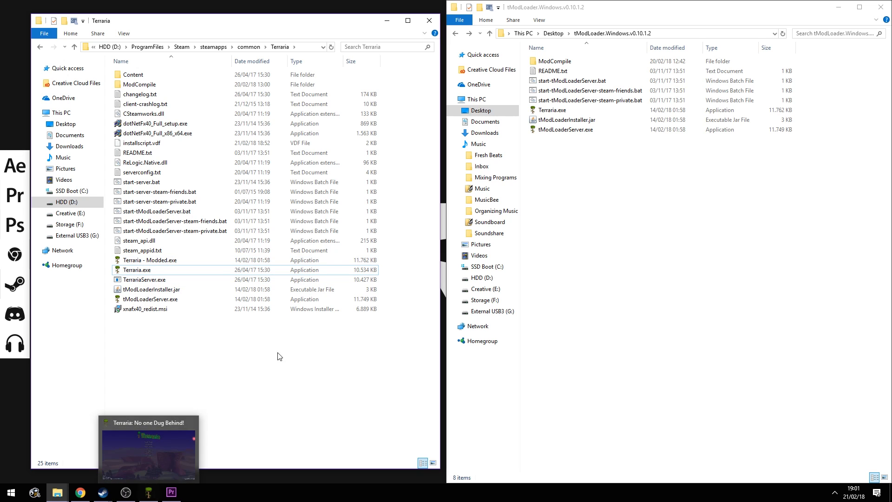
click(136, 270)
text( - Vanilla)
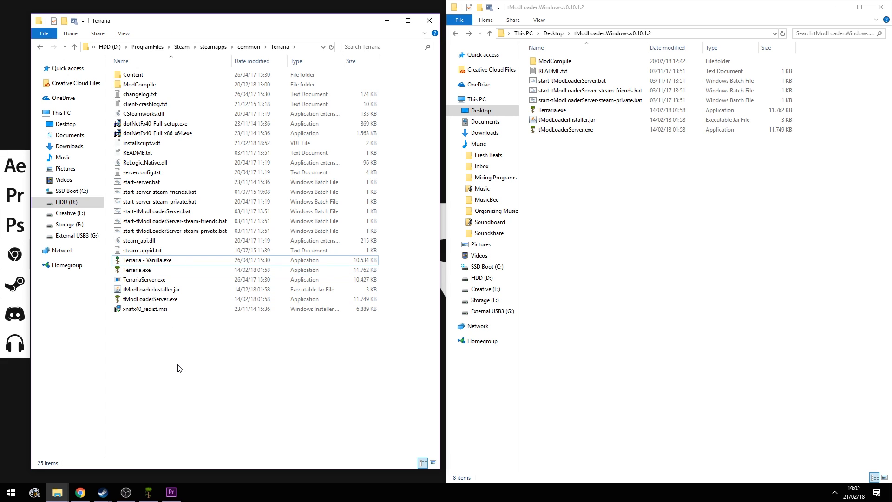
click(137, 269)
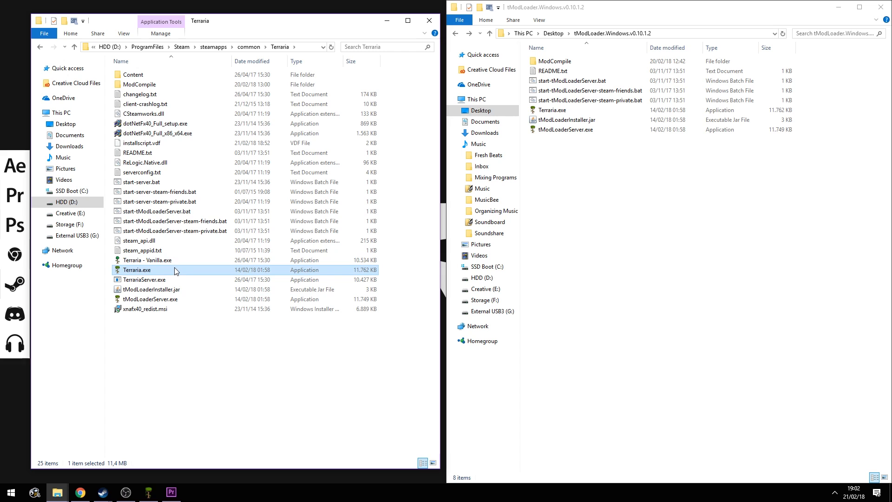
mouse_move(245, 337)
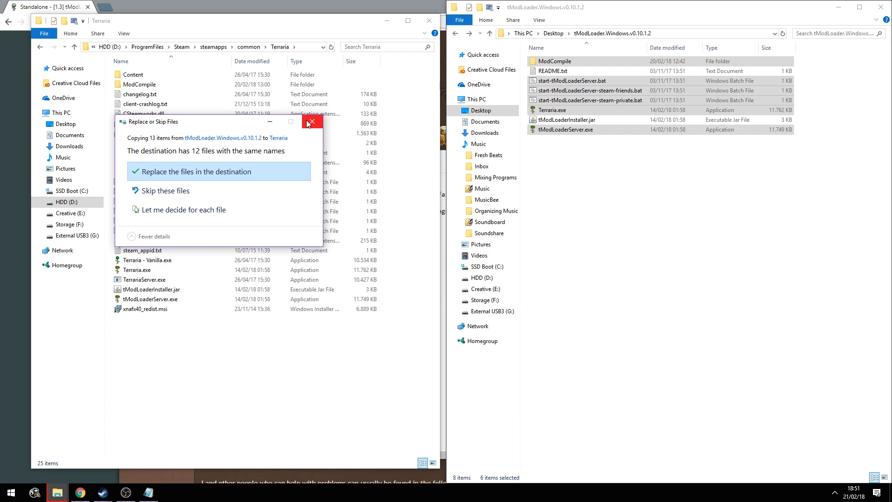
mouse_move(227, 159)
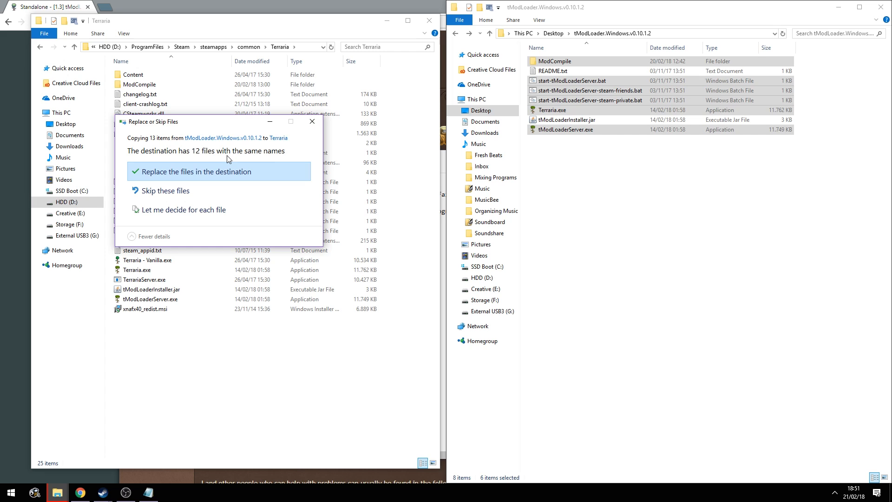
mouse_move(206, 158)
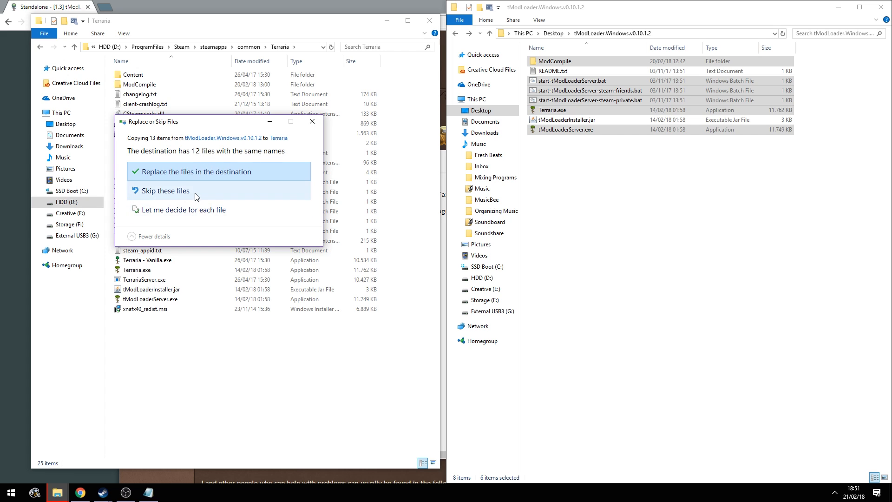
Step: Skip the same-named files so the tModLoader copy finishes, then deselect the files
click(166, 191)
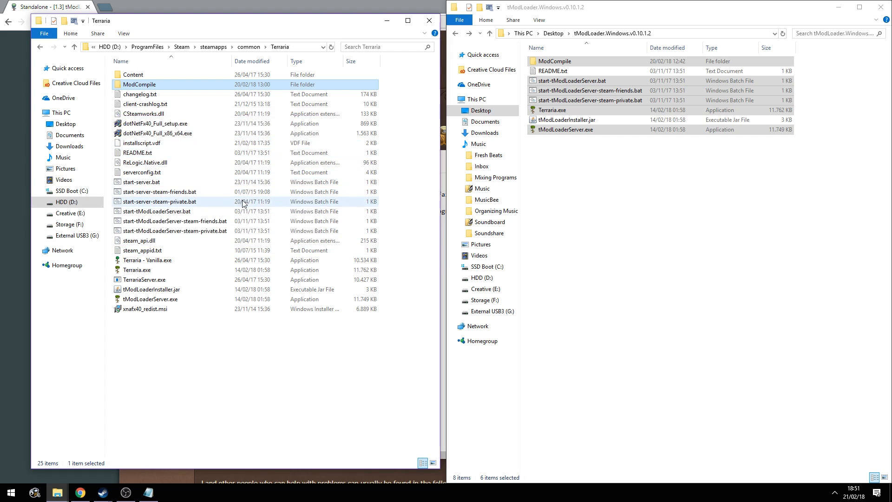
click(589, 165)
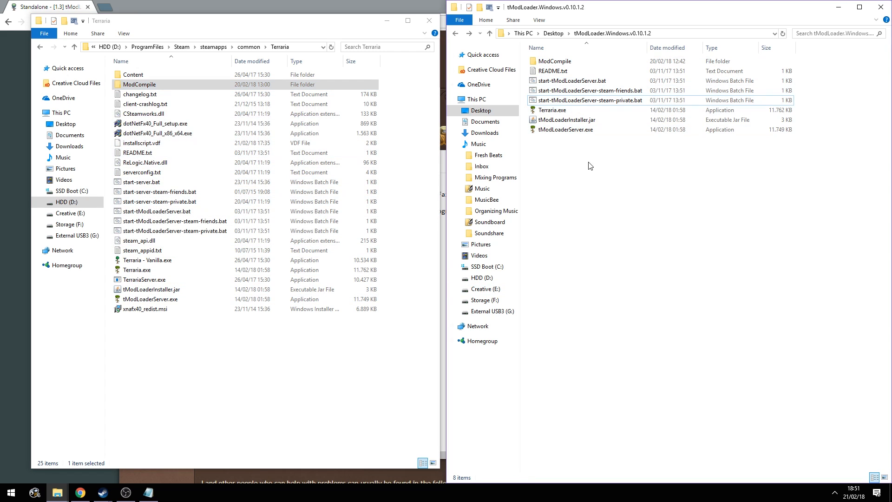
mouse_move(410, 252)
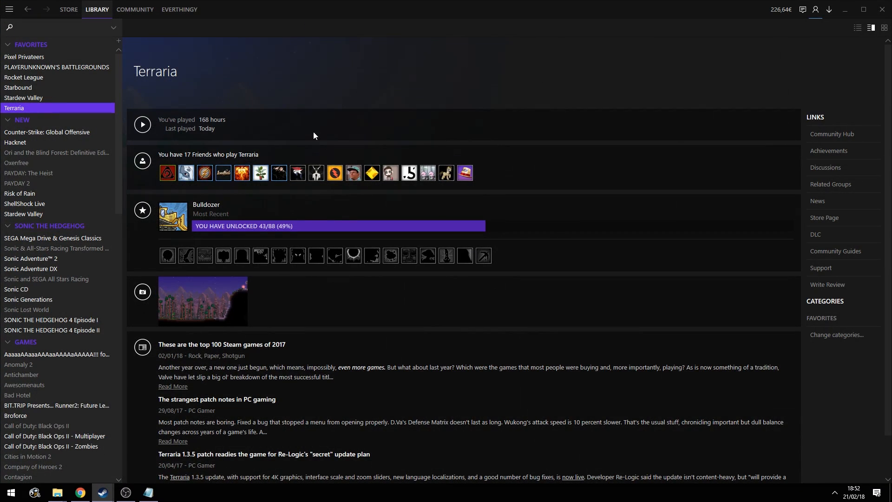
Step: Play Terraria from the Steam library so the tModLoader title screen appears
click(142, 124)
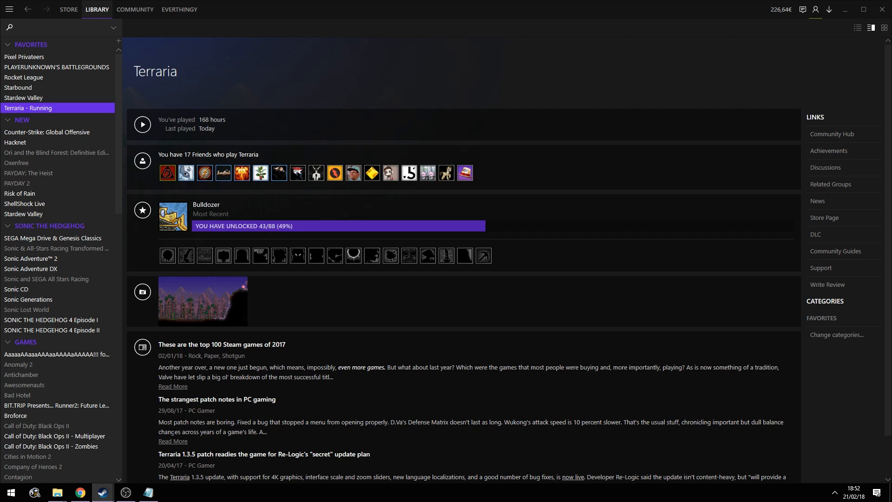
click(142, 124)
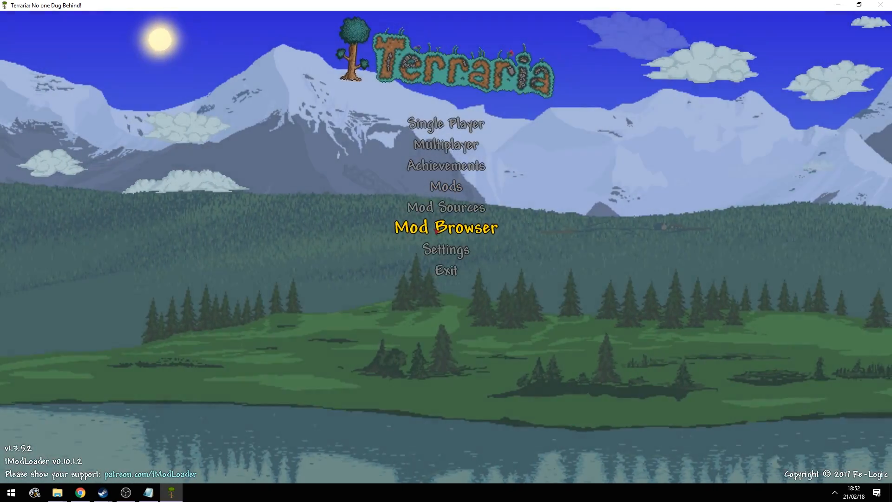
Step: Search the Mod Browser for 'dps', download DPSExtreme, read its info and leave the browser
click(445, 228)
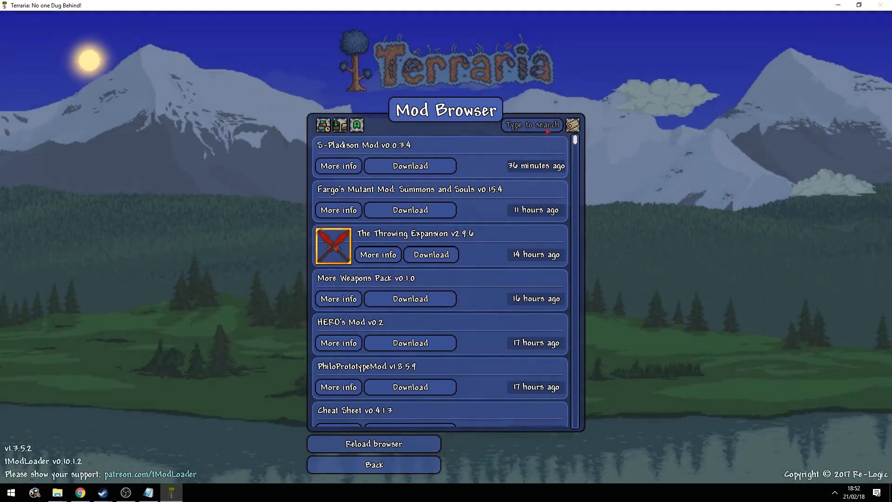
text(dps)
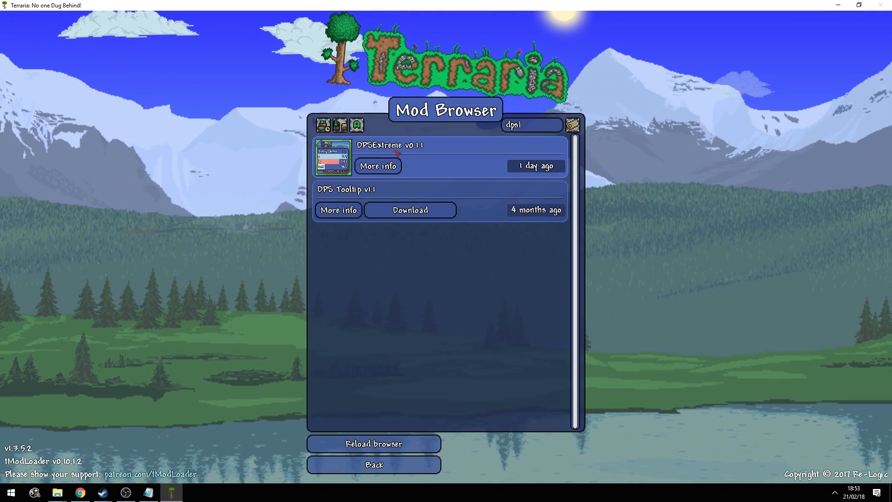
click(378, 165)
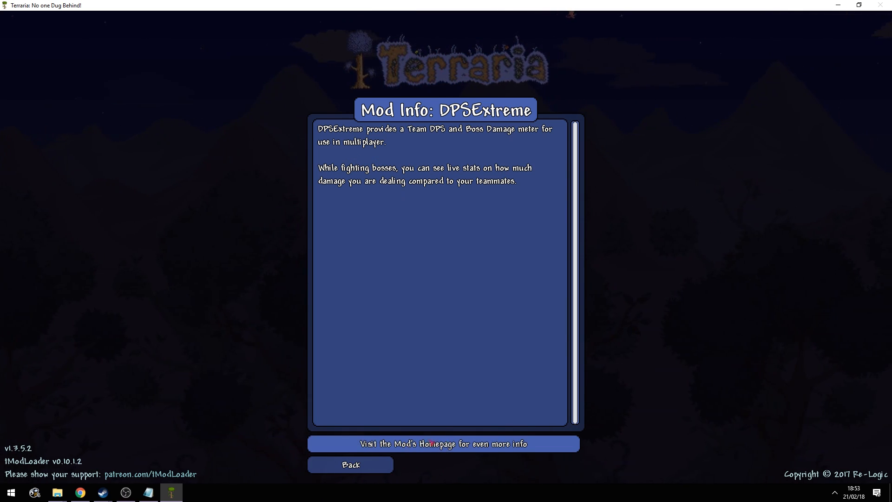
click(351, 465)
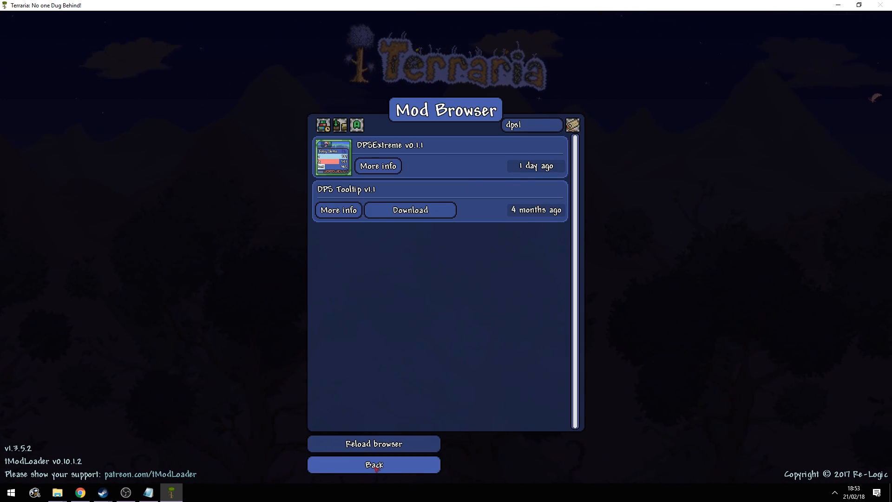
click(409, 210)
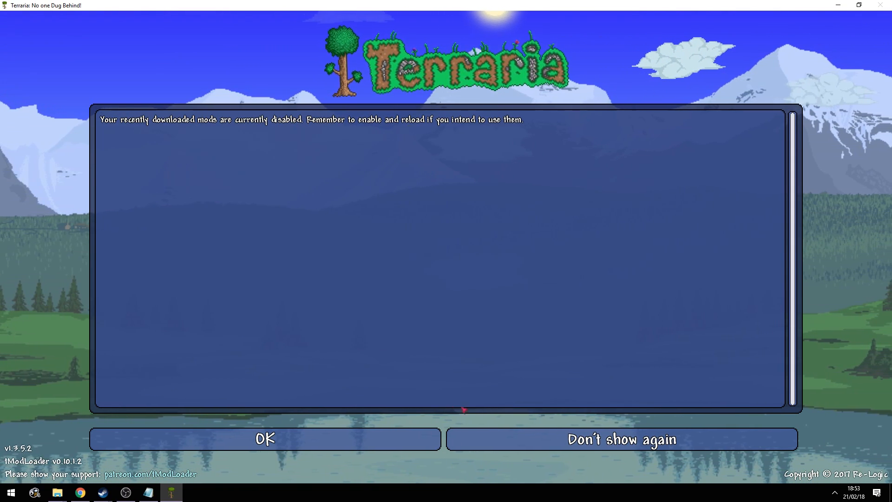
Step: Enable and reload DPSExtreme, disable it again, and open the Mods storage folder
click(263, 439)
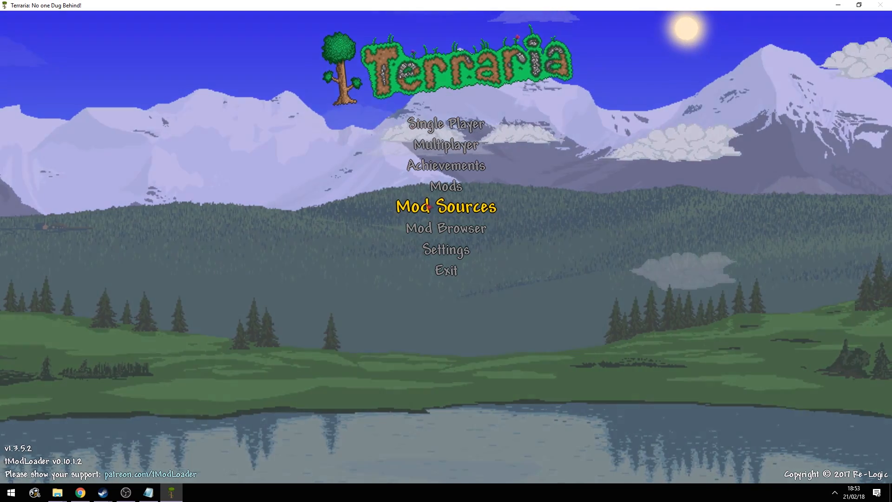
click(446, 187)
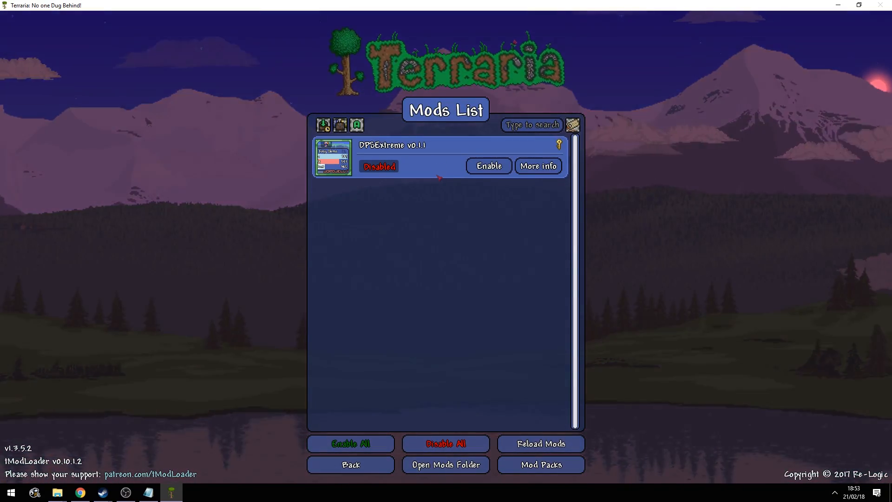
click(488, 165)
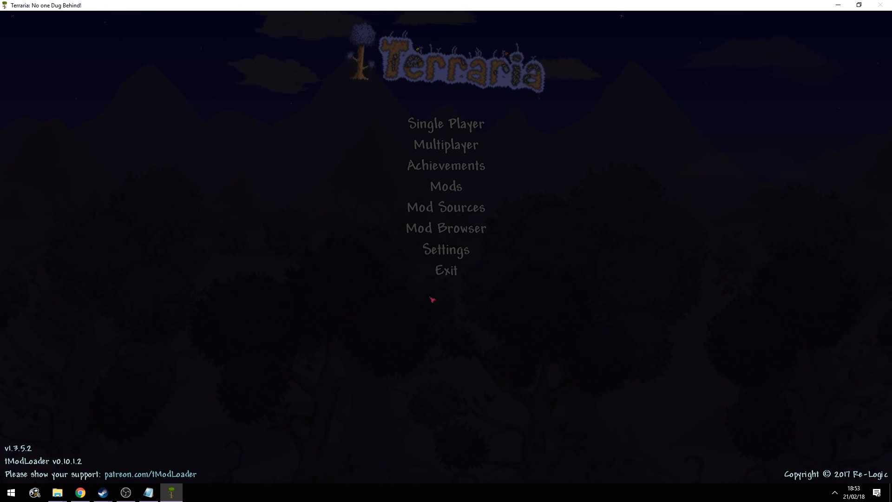
click(446, 186)
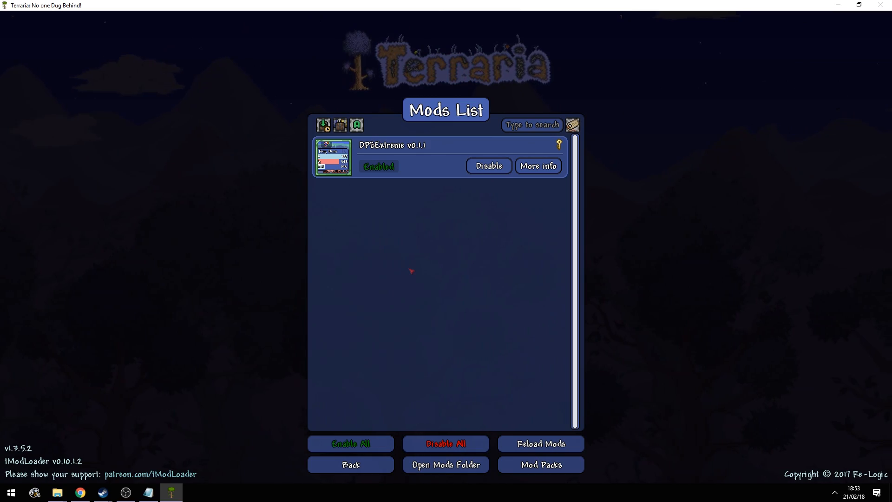
mouse_move(504, 324)
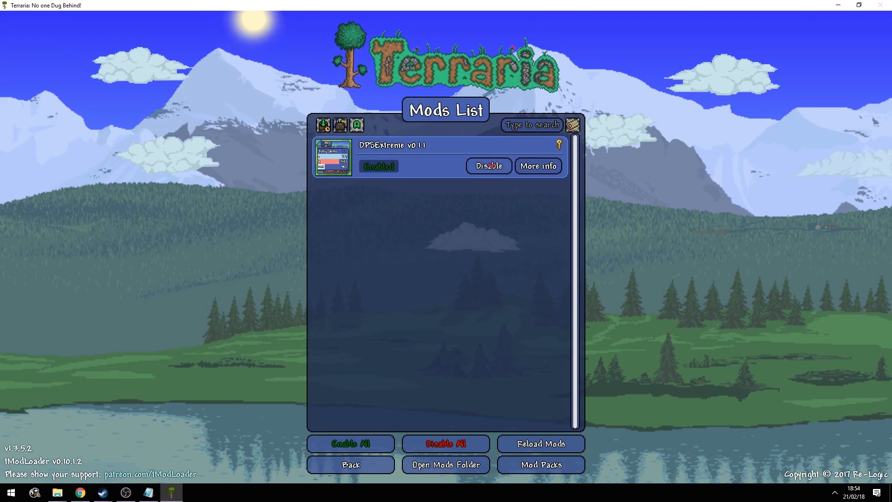
click(488, 166)
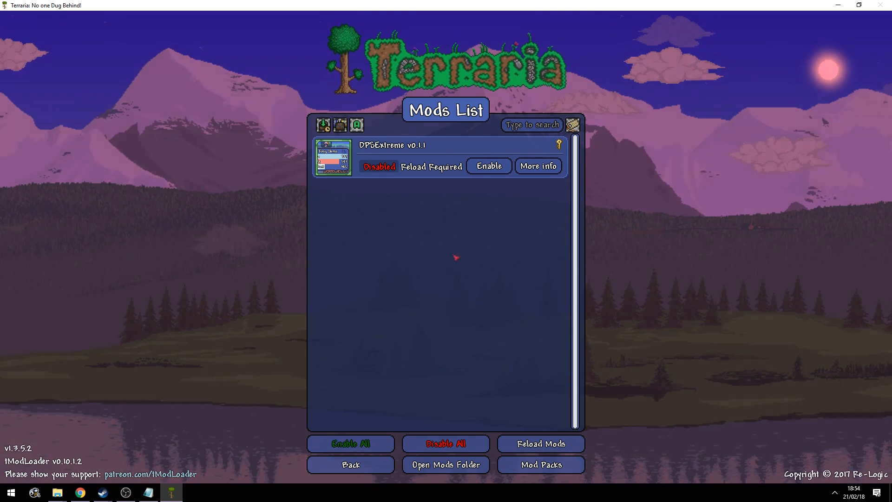
click(445, 465)
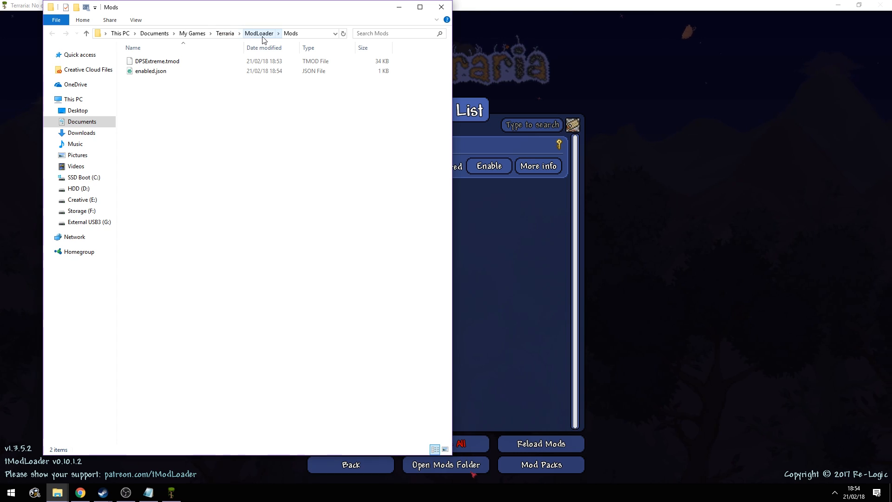
Step: Browse up to the ModLoader folder, close the window and choose Single Player
click(157, 61)
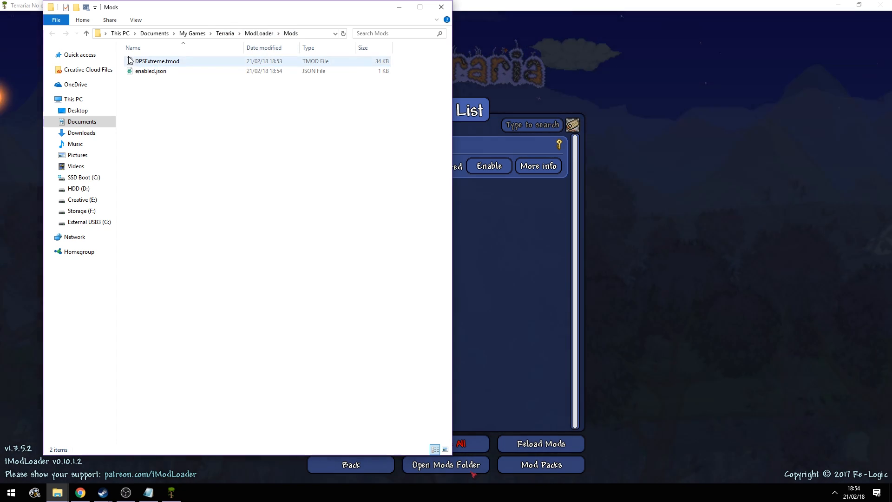
mouse_move(156, 62)
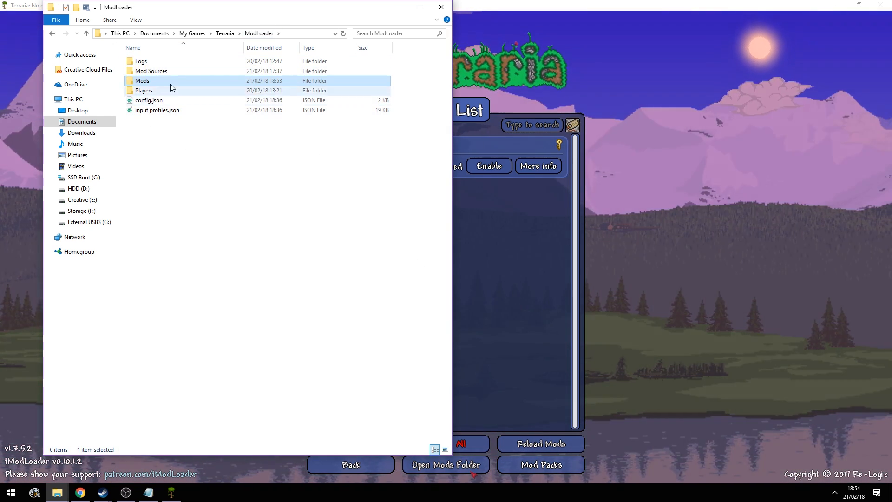
click(225, 34)
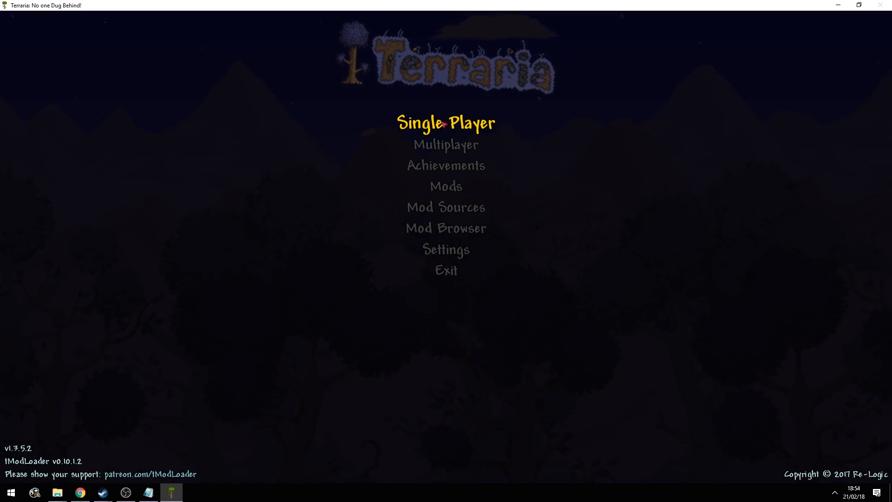
click(445, 123)
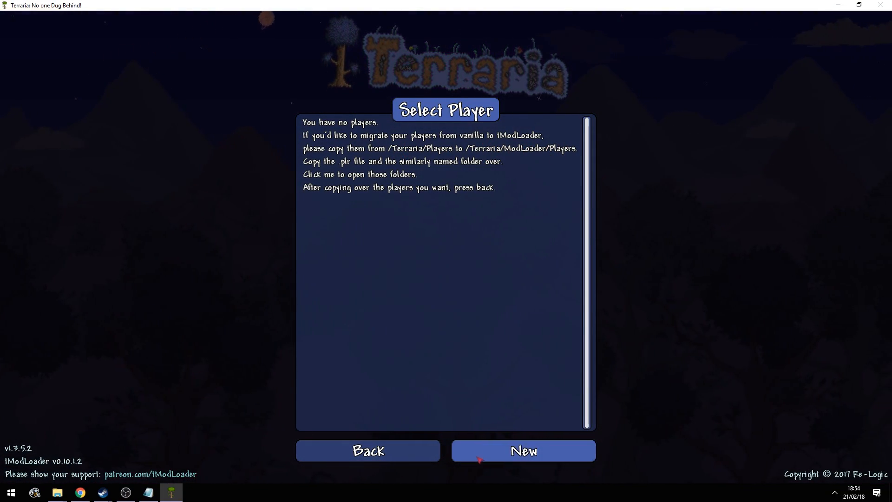
Step: Open the Terraria documents folder showing the vanilla Players folder for migration
click(368, 451)
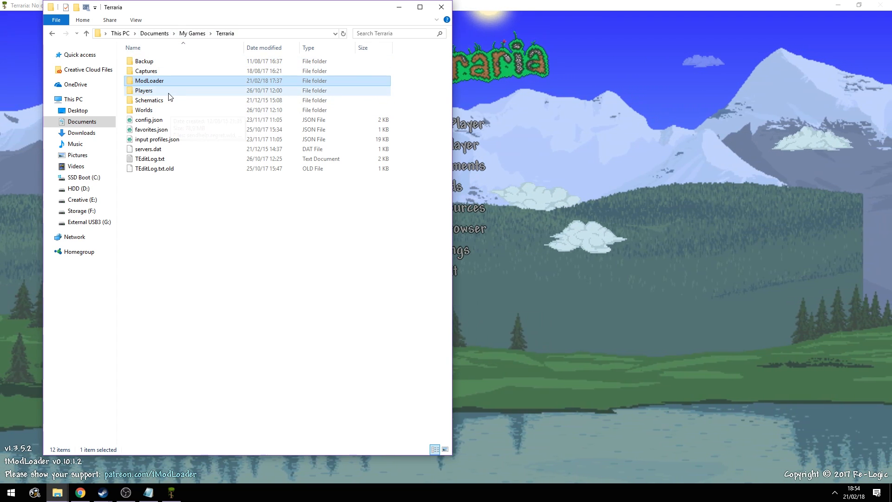
Step: Place the copied player file into ModLoader's Players folder under Terraria
double_click(143, 90)
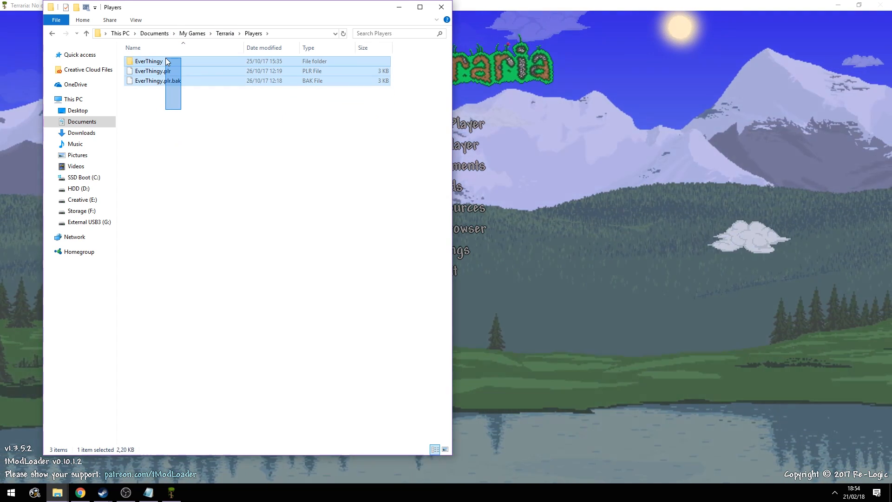
click(225, 34)
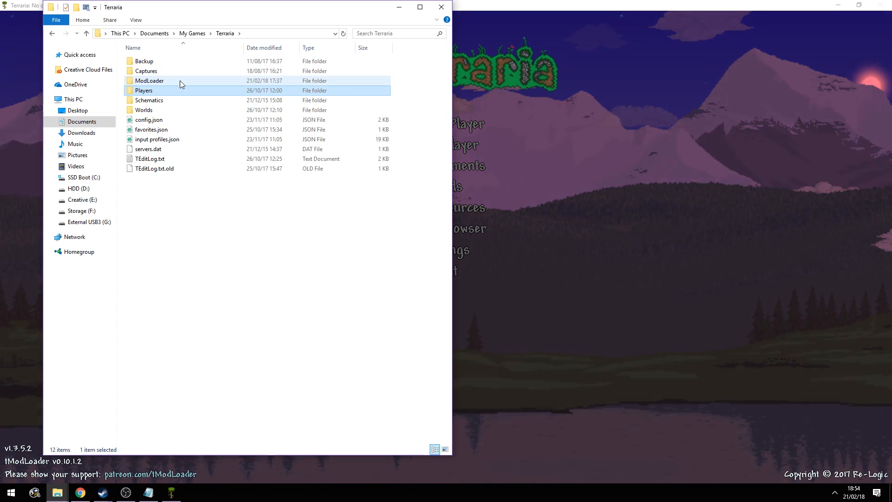
double_click(143, 91)
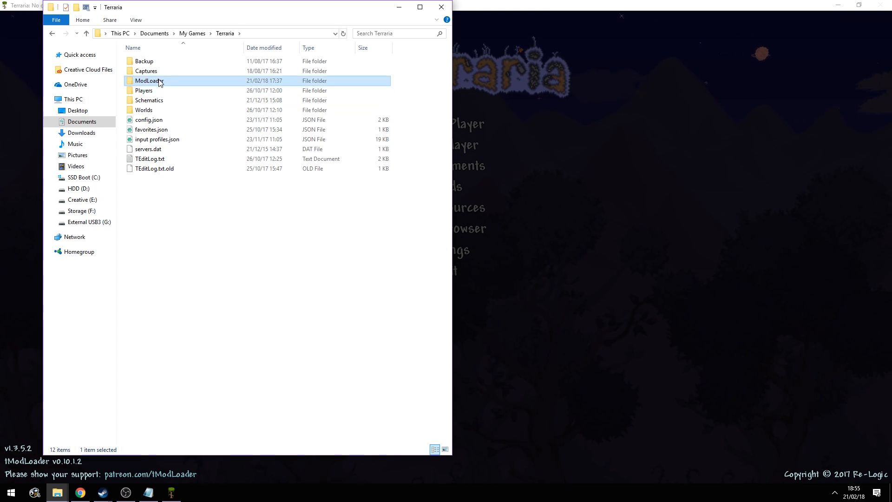
double_click(149, 80)
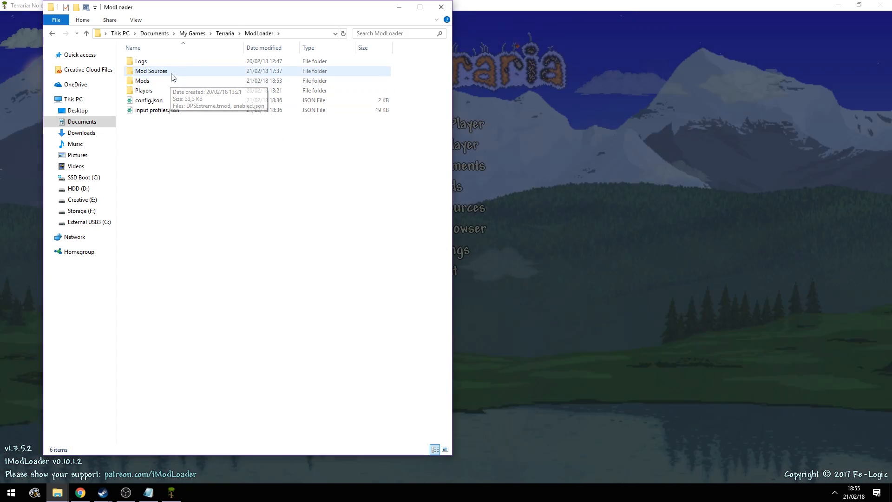
click(144, 91)
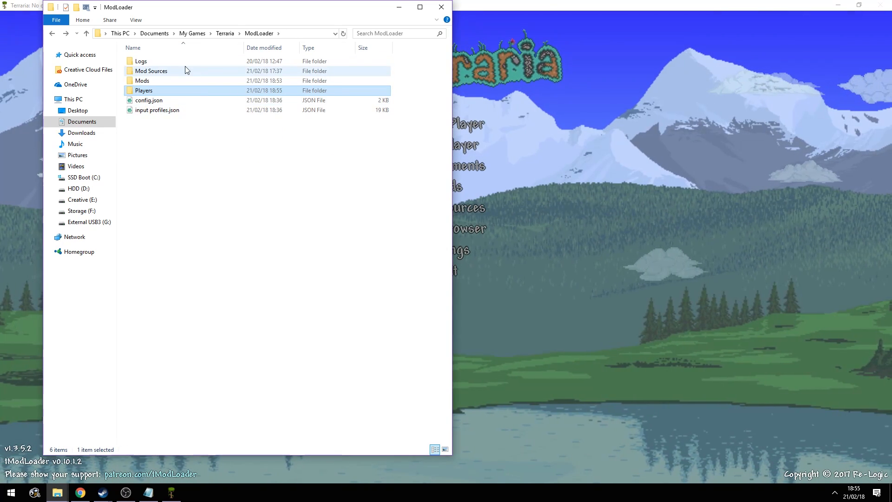
Step: Return to the Terraria folder and go into the Worlds and ModLoader data folders
click(225, 34)
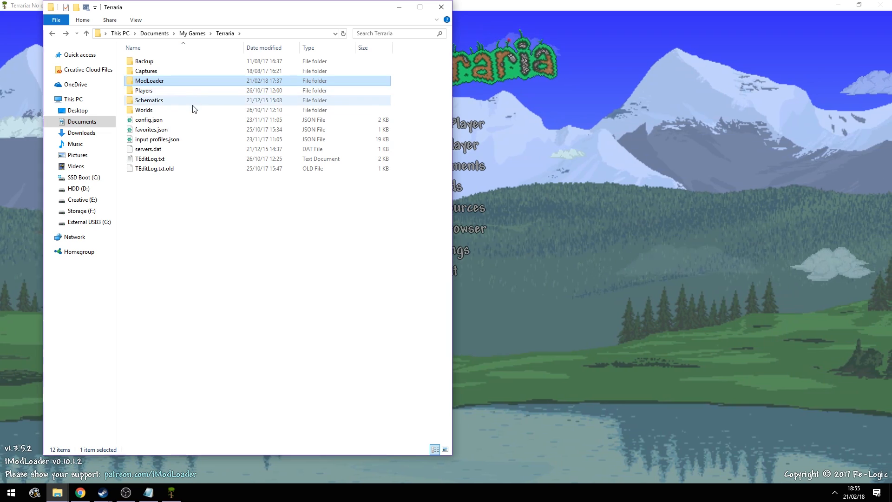
double_click(144, 109)
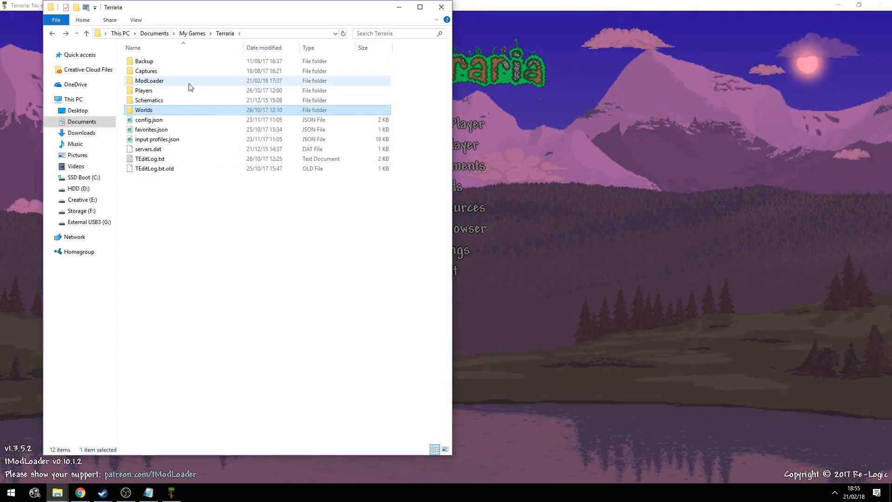
double_click(150, 80)
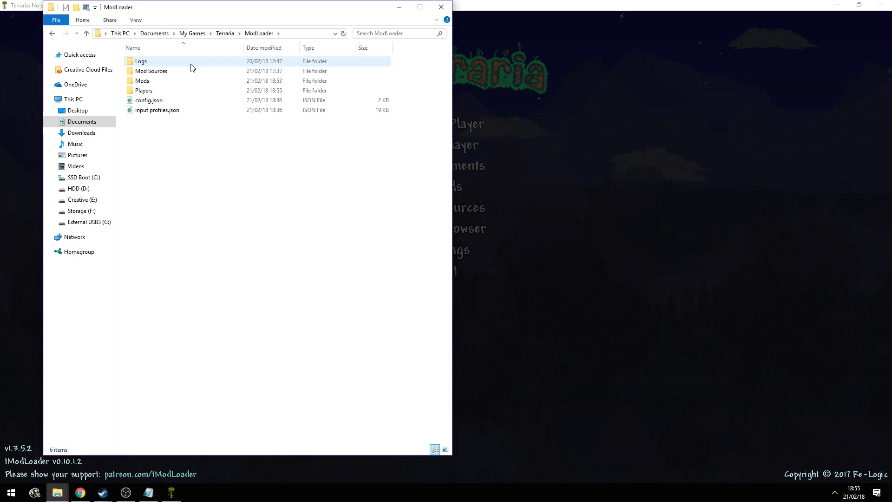
click(151, 71)
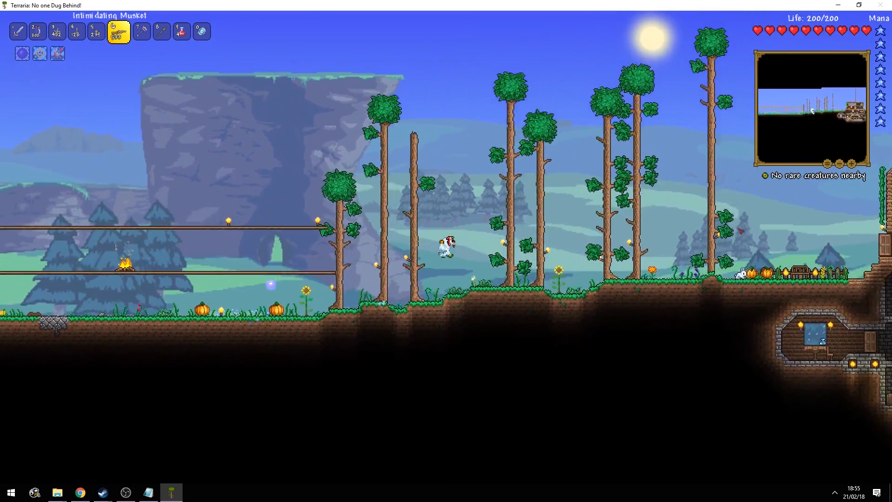
Step: Save & Exit the loaded world, then bring up the Mod Sources list from the main menu
key(Escape)
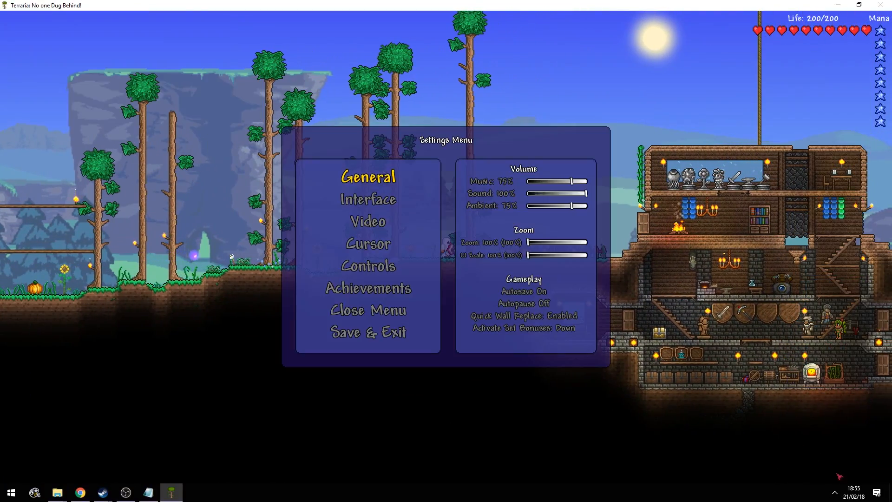
click(367, 332)
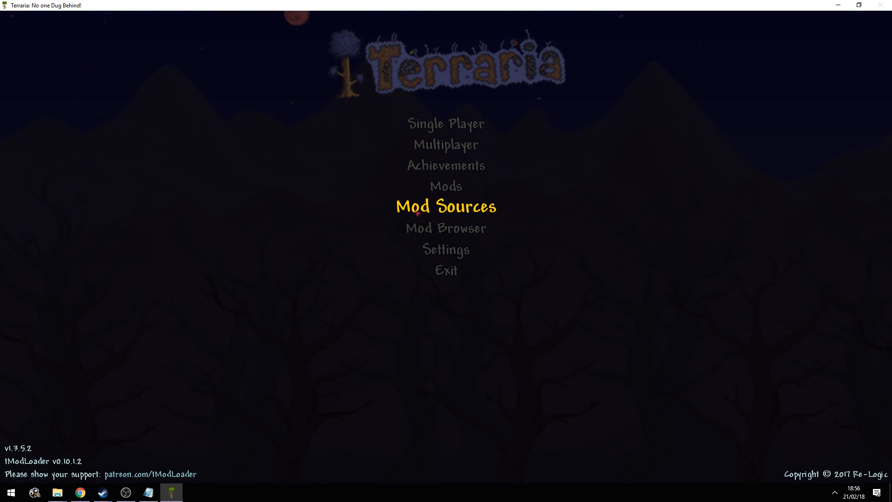
click(445, 206)
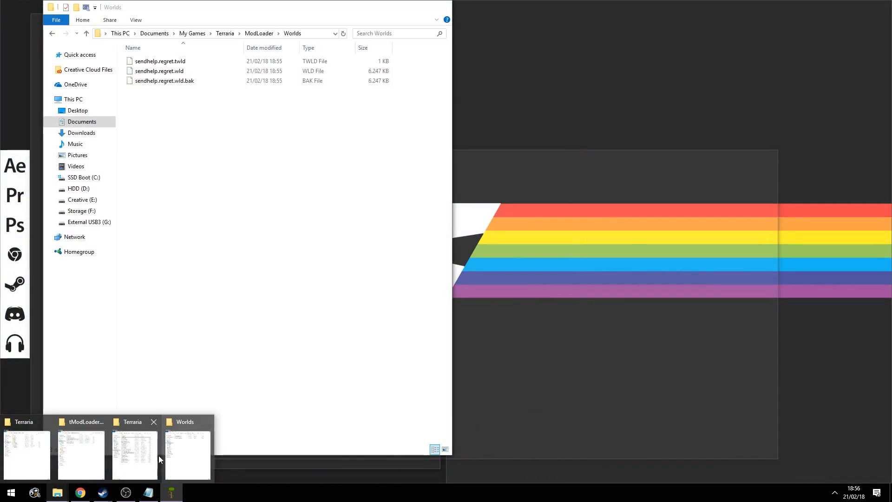
Step: Show tModLoader's Mod Sources folder inside the ModLoader data folder
click(80, 455)
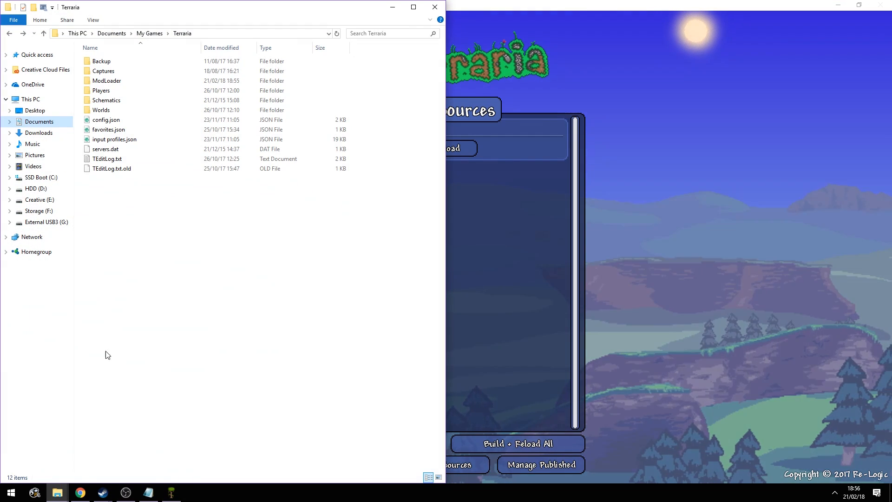
double_click(106, 80)
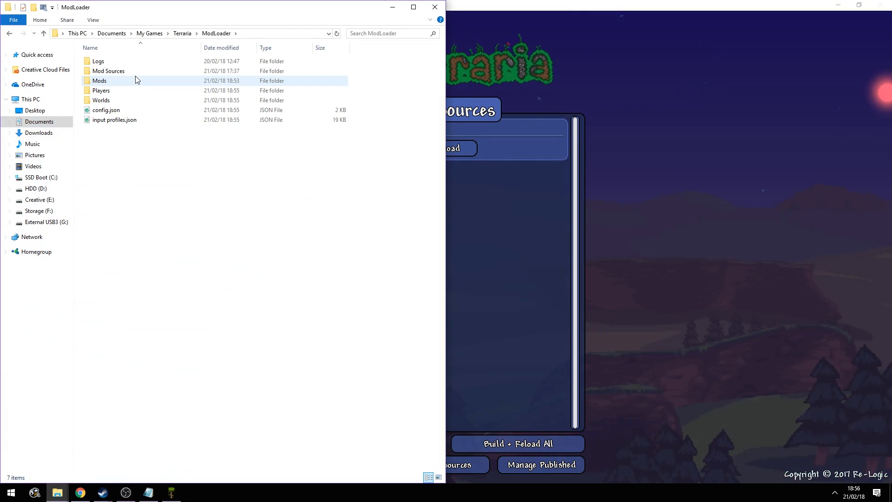
double_click(108, 71)
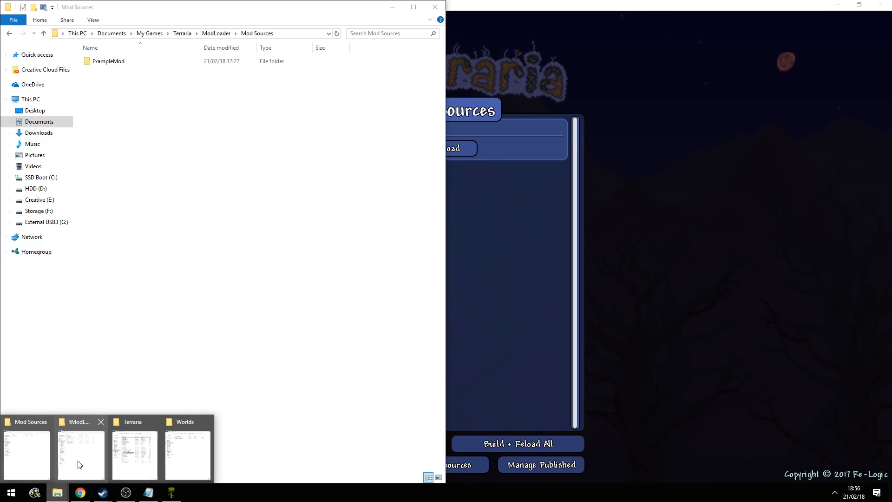
Step: Check the desktop ExampleMod.v0.10.1.2 folder, now emptied after moving ExampleMod
click(134, 453)
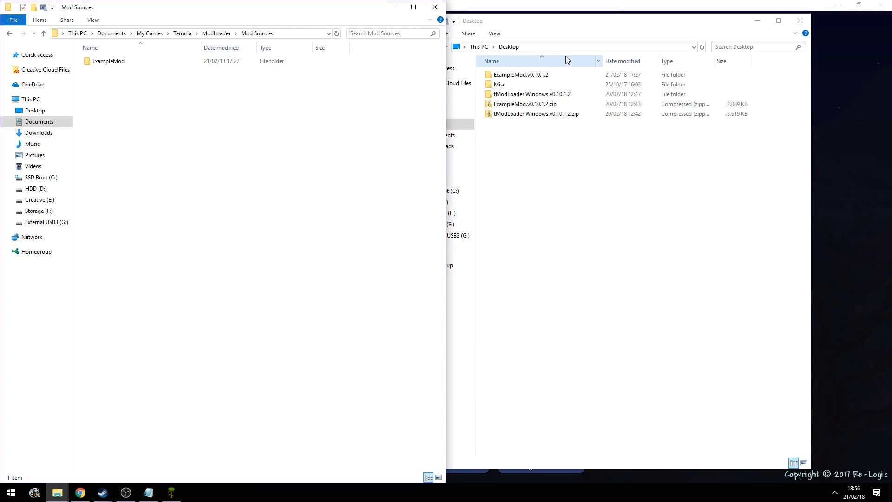
click(519, 74)
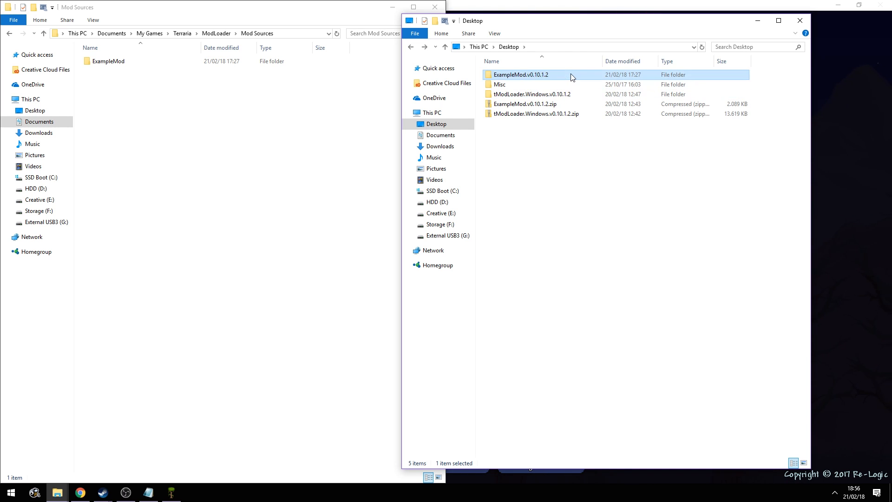
double_click(518, 74)
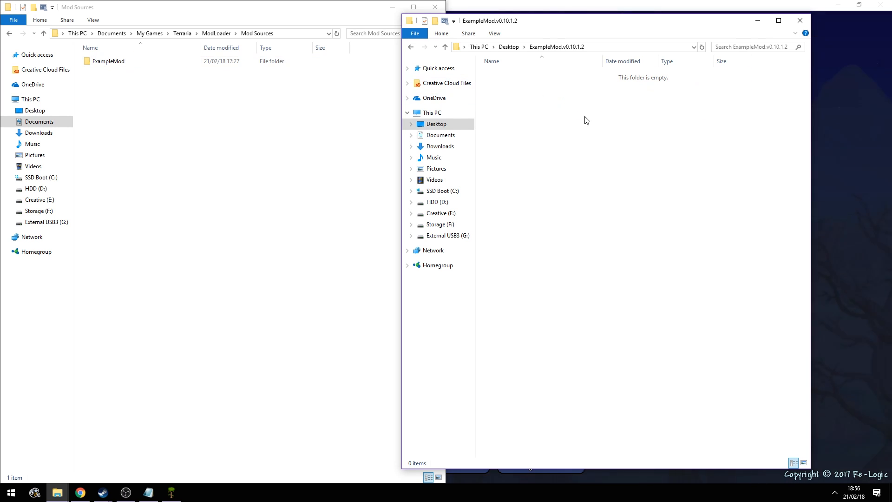
double_click(109, 61)
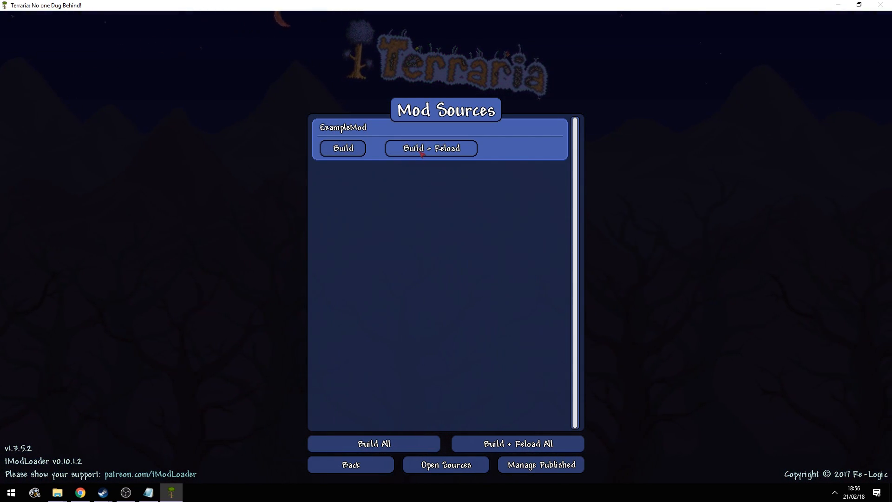
Step: Build + Reload ExampleMod from Mod Sources and return to the Mod Sources list
click(431, 148)
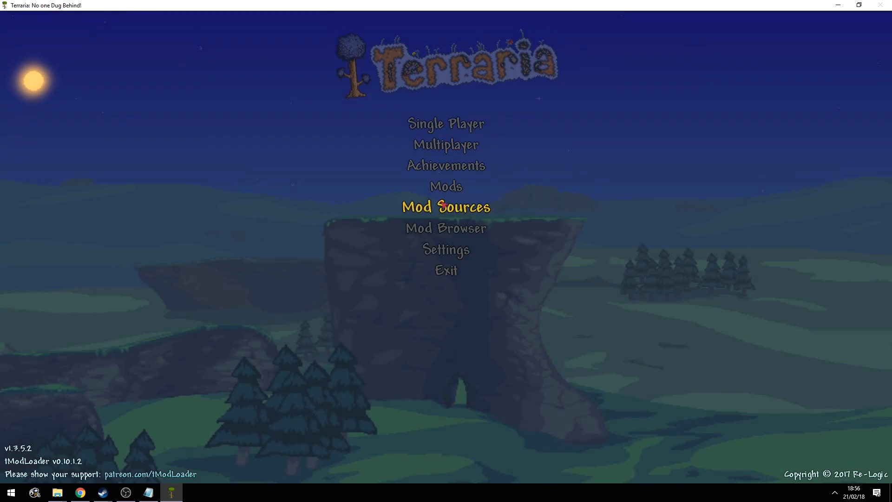
click(446, 186)
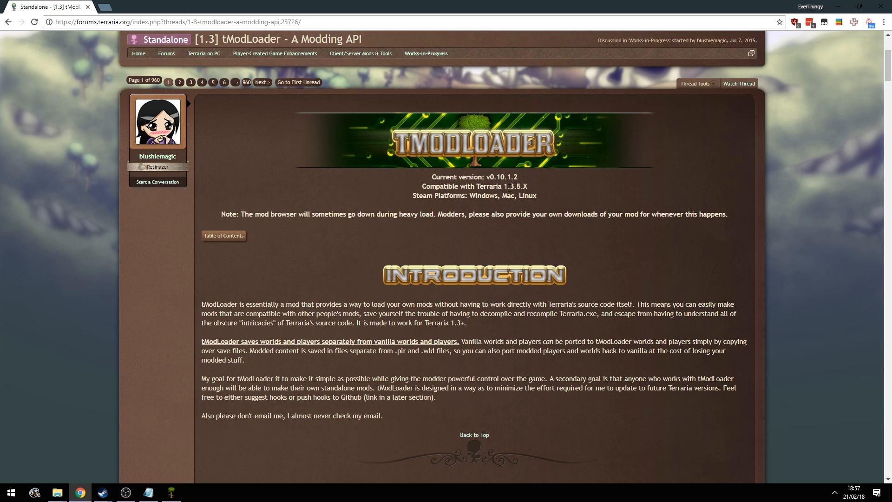
Step: Follow the forum thread's Link to Documentation to the tModLoader GitHub wiki
scroll(down, 3)
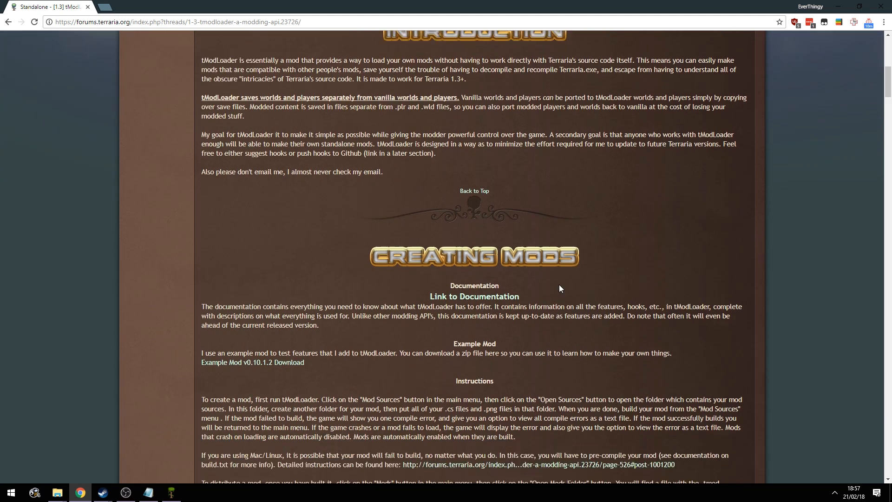
scroll(down, 3)
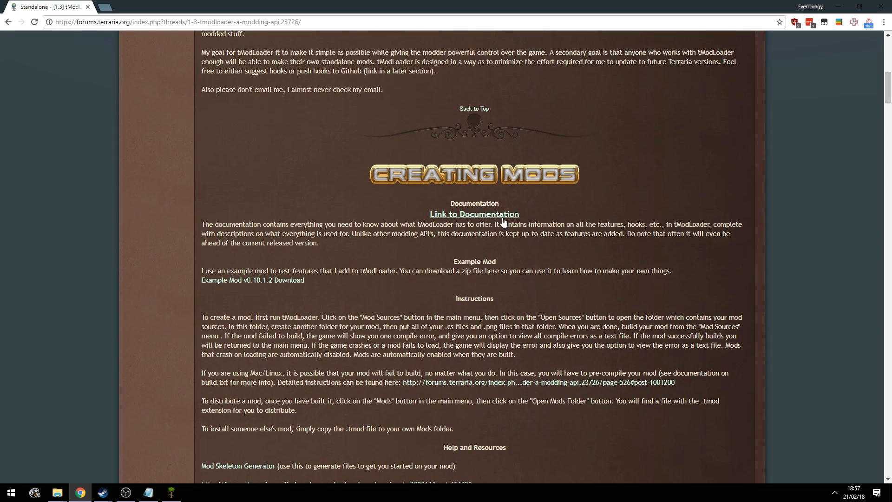
click(474, 213)
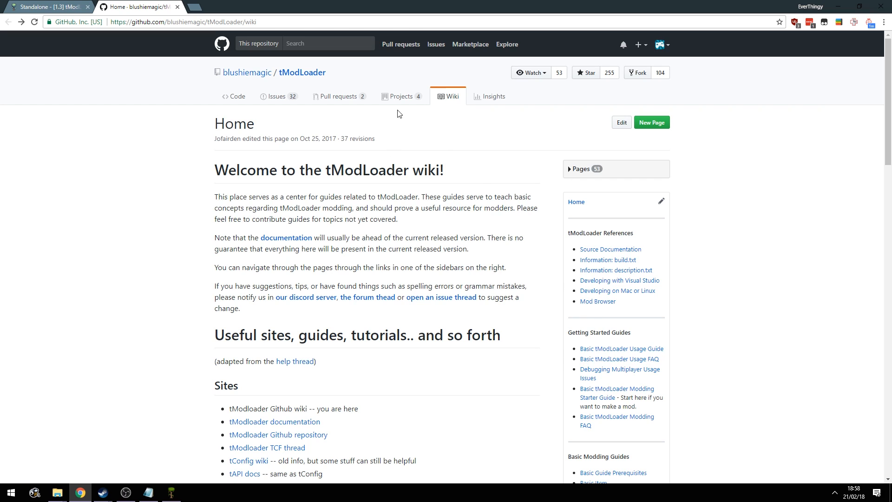
mouse_move(622, 348)
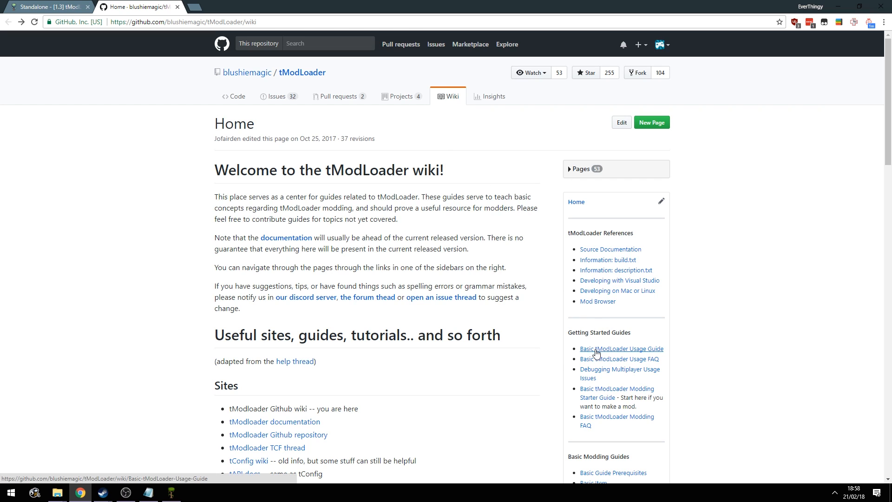
Step: Show the Basic tModLoader Usage Guide page and its installation instructions
click(622, 348)
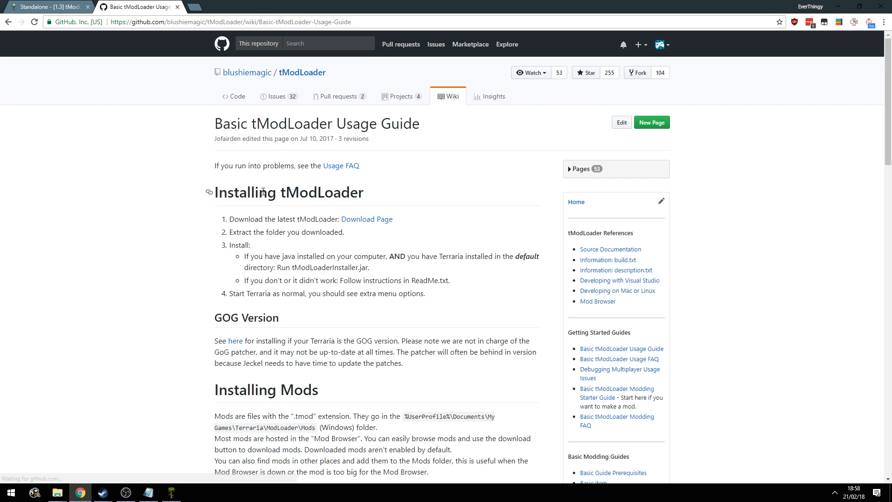
scroll(down, 3)
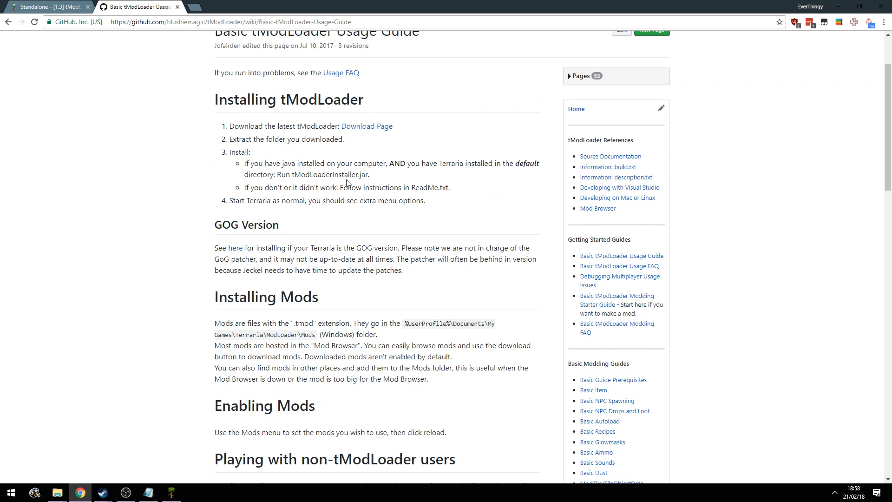
scroll(down, 3)
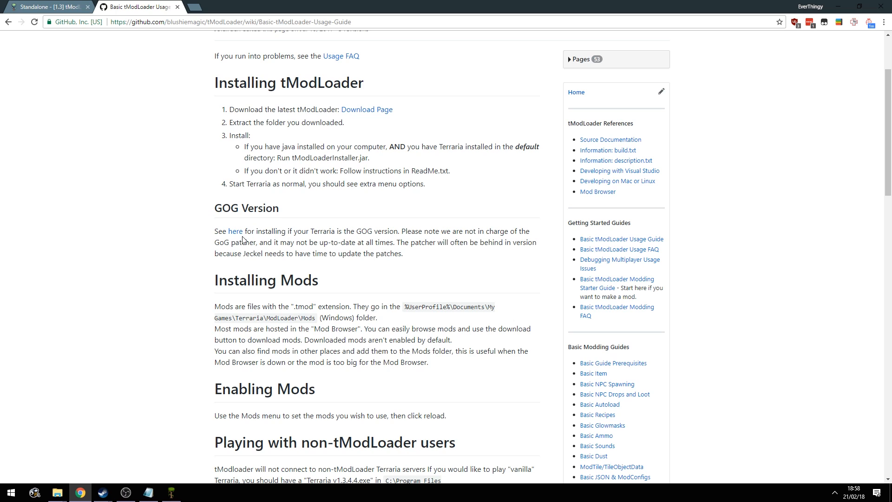
mouse_move(477, 254)
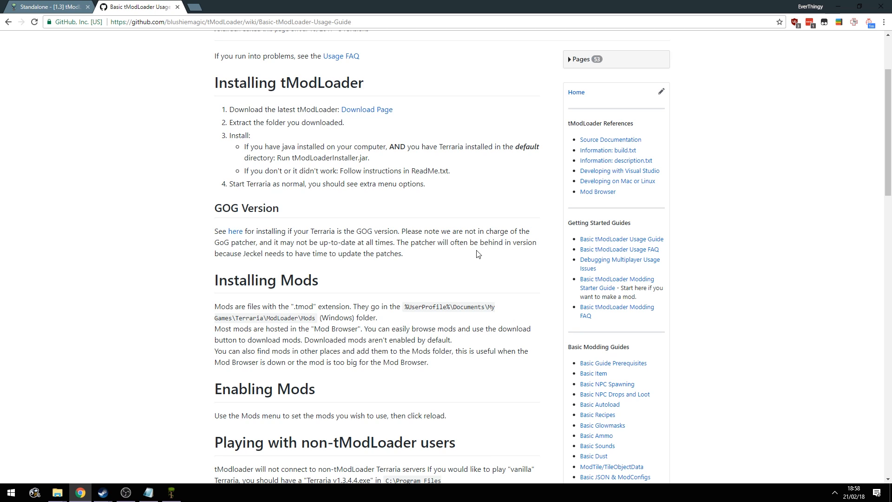
mouse_move(445, 328)
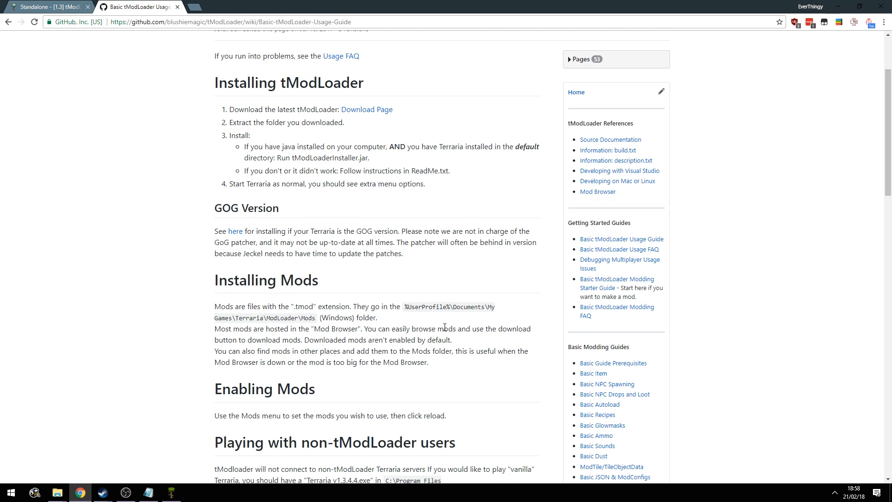